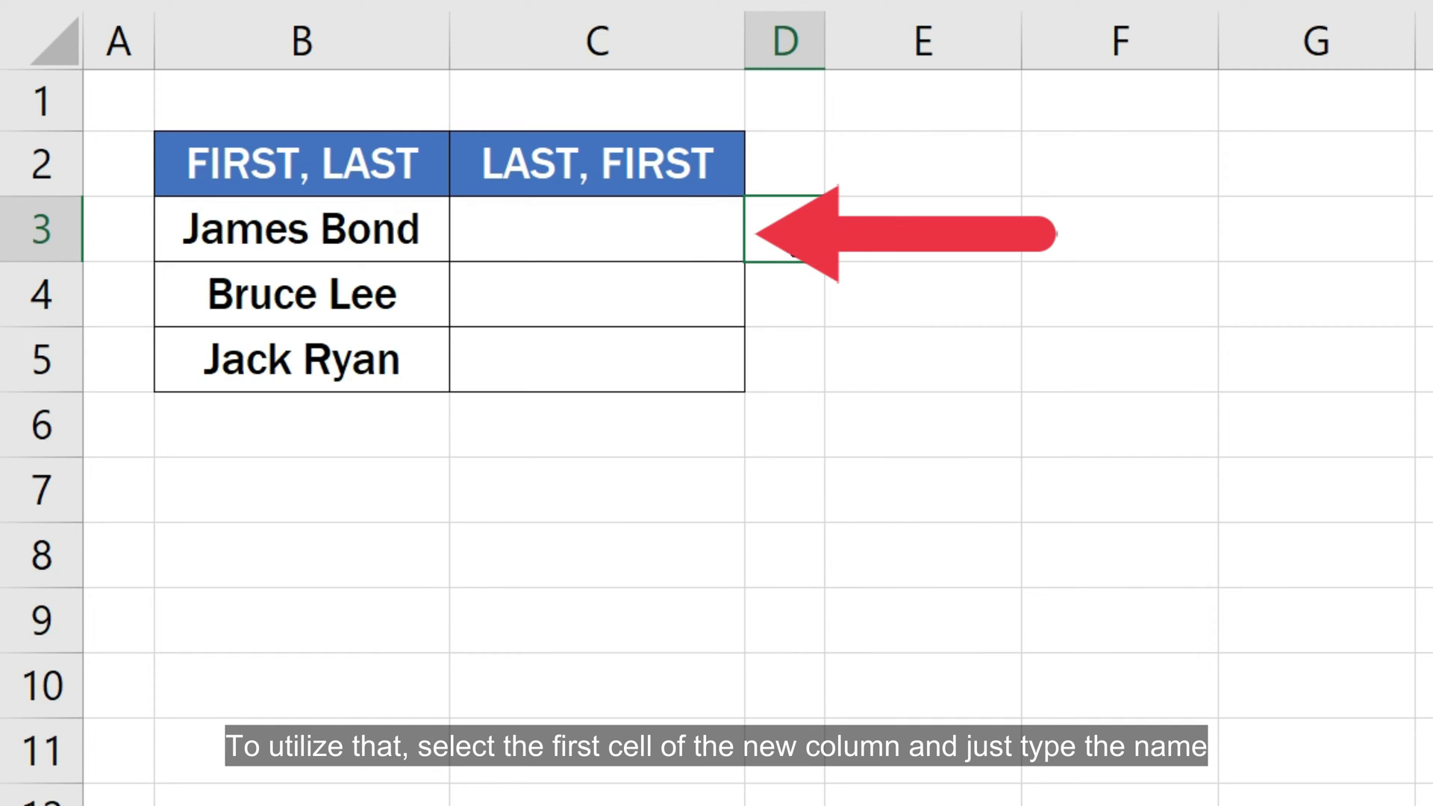
- Enter 'Bond, James' in C3 and Flash Fill the remaining reversed names
type("Bond, Ja")
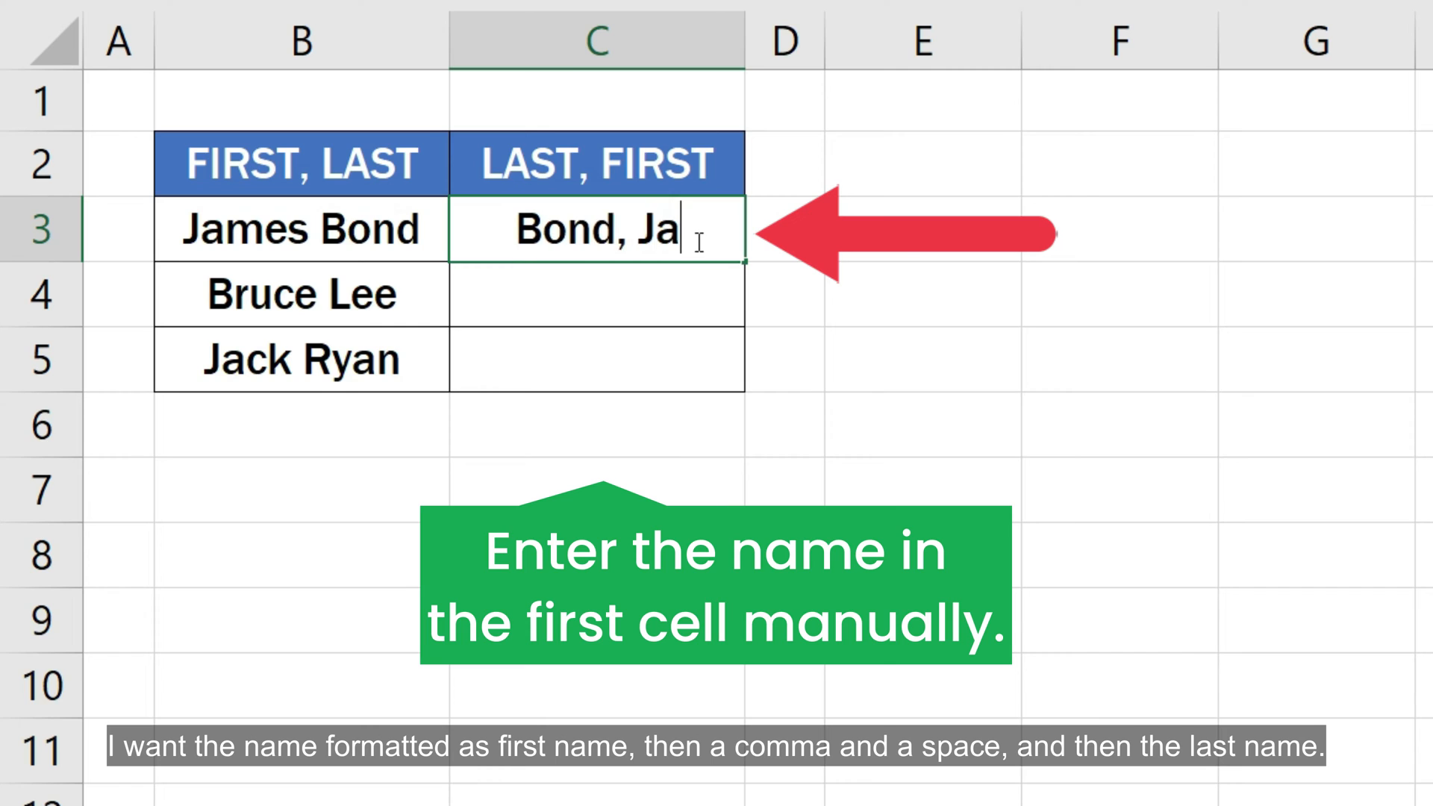
key("enter")
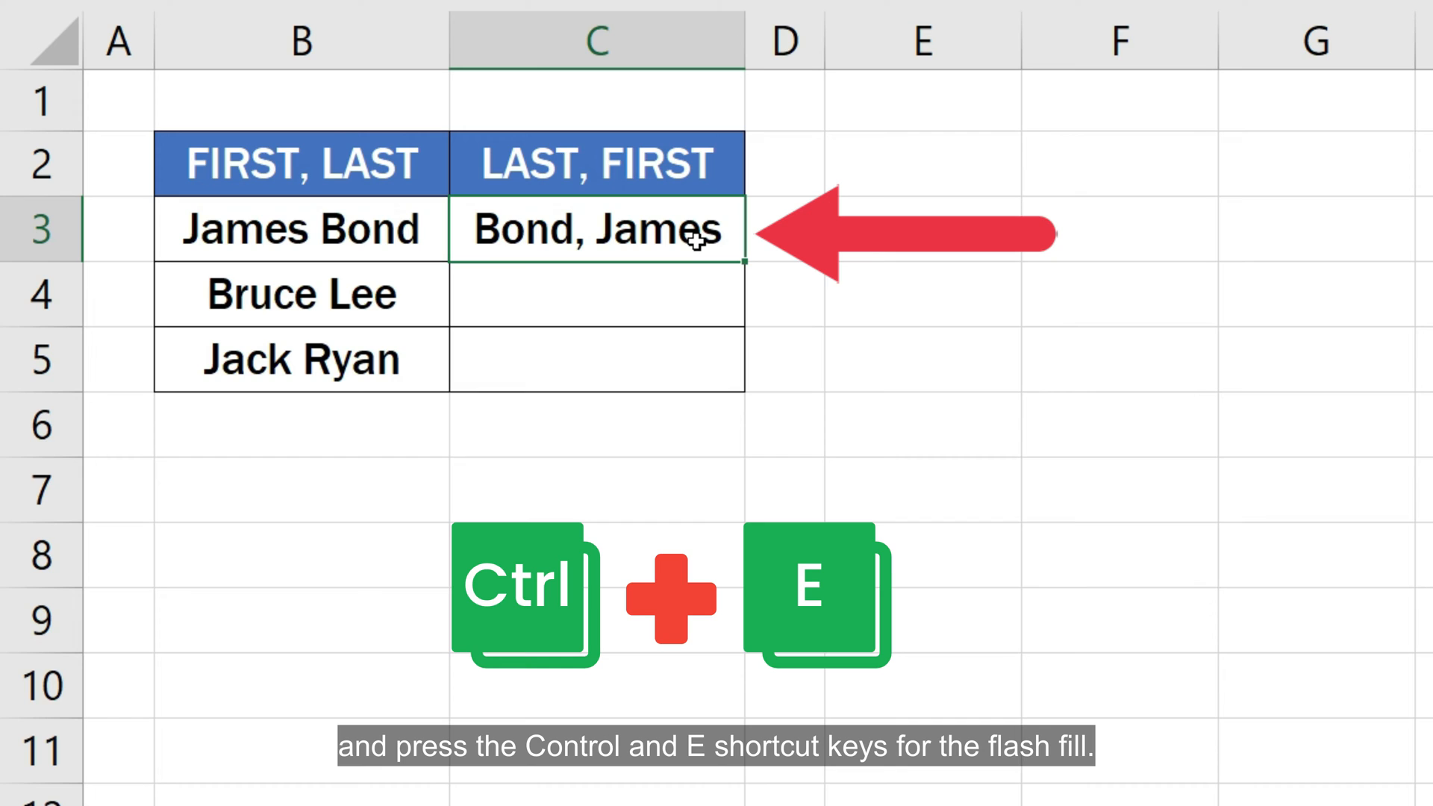
key("ctrl+e")
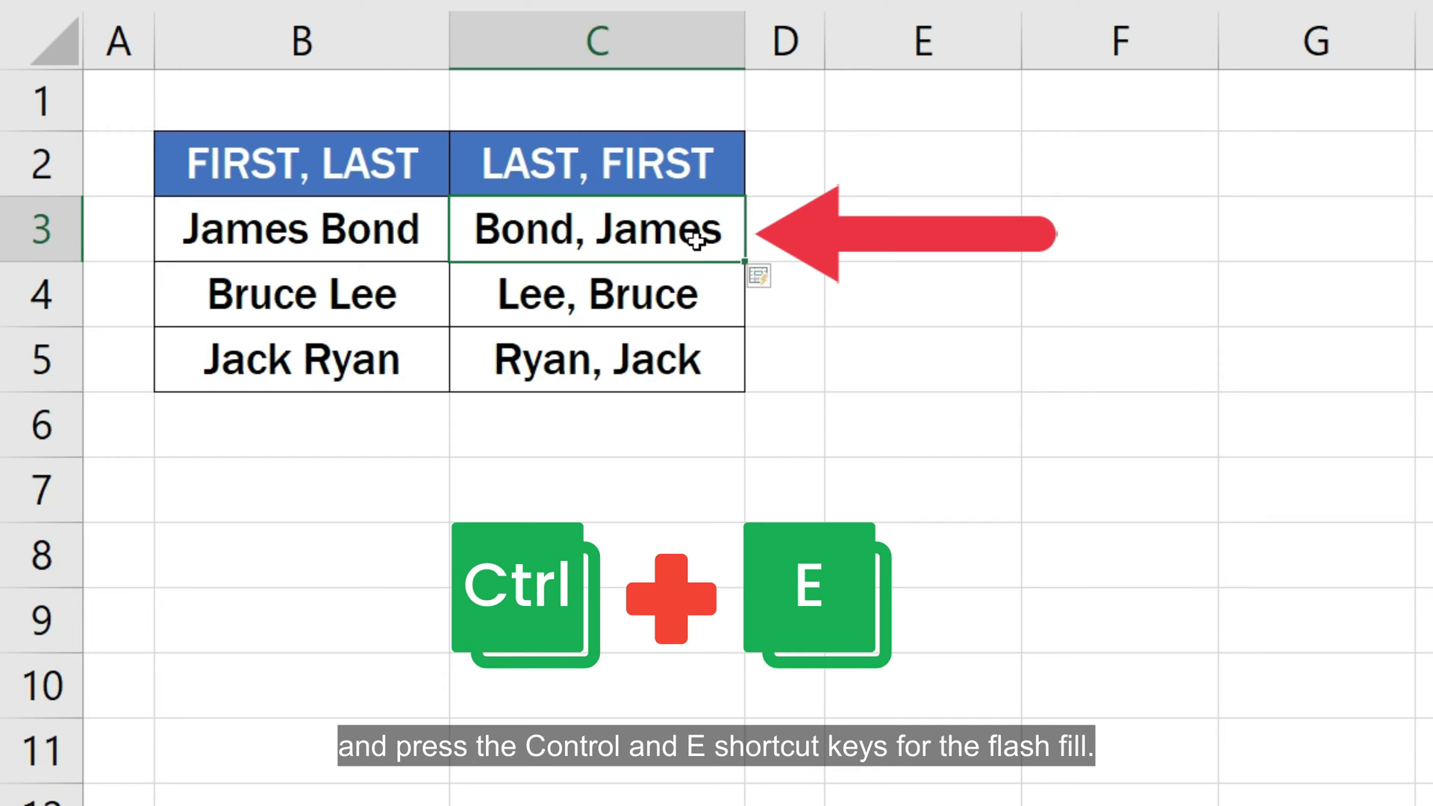
key("Ctrl+e")
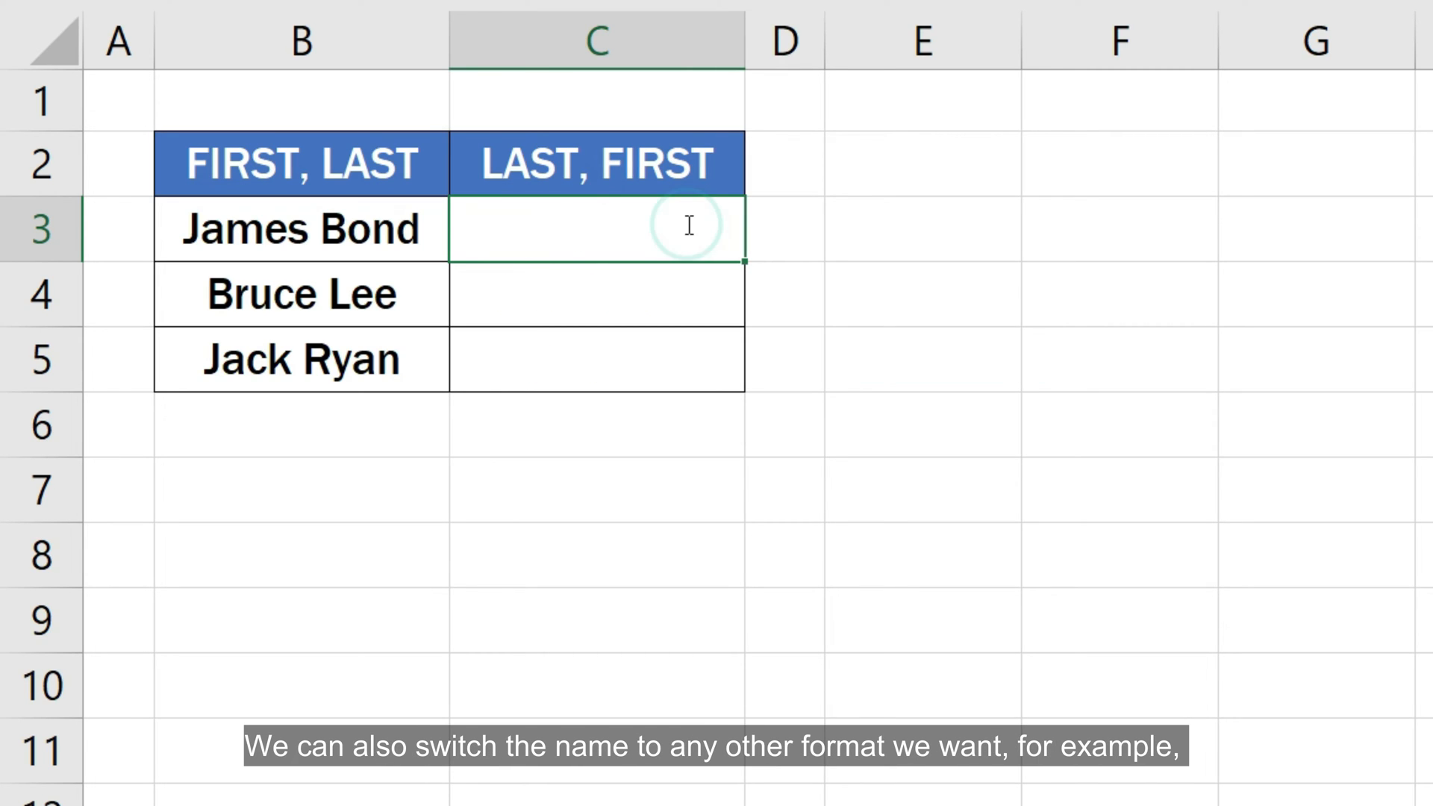
- Flash Fill 'Bond J.' style names, then overwrite the third name with 'Jackie Ch…'
type("Bond J.")
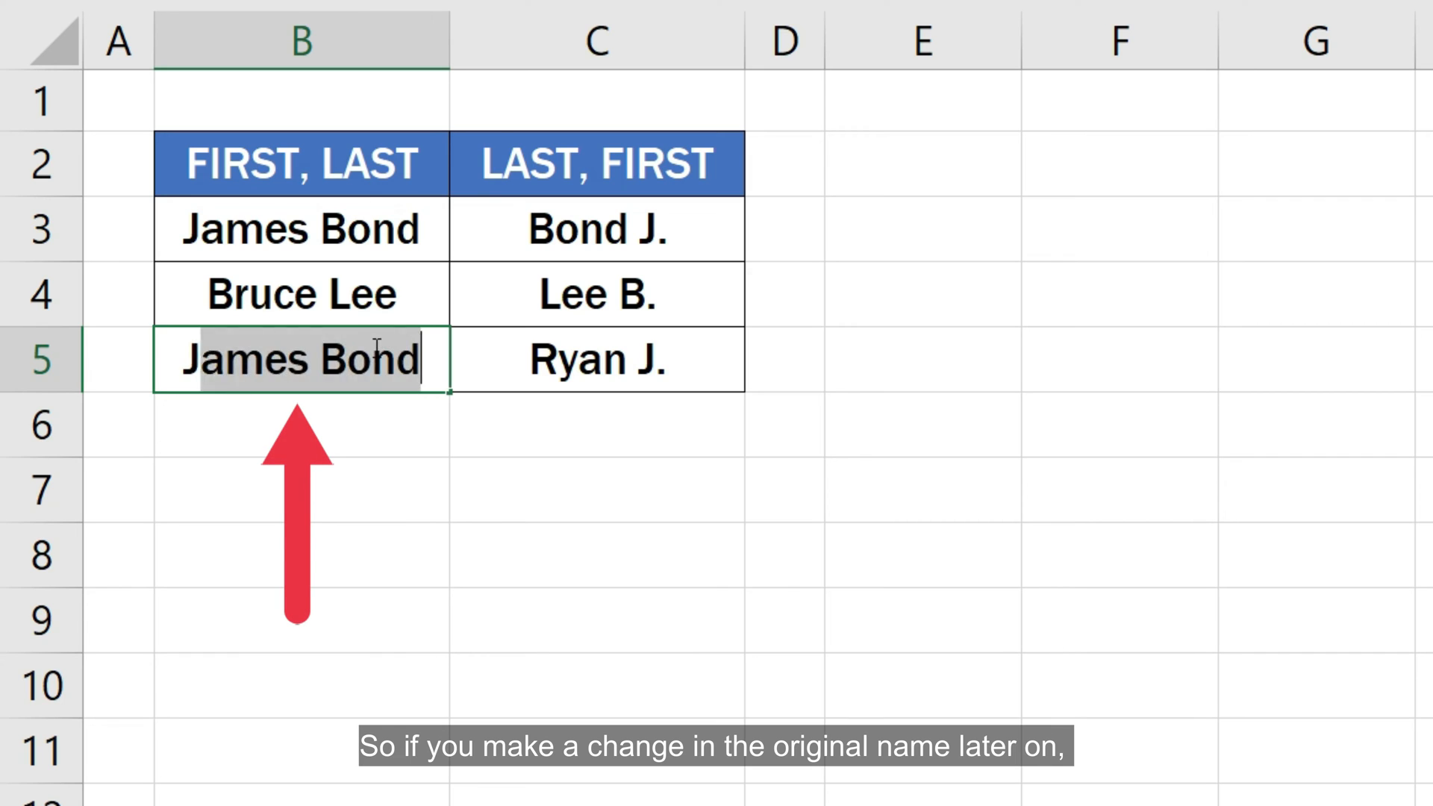
type("Jackie Cha")
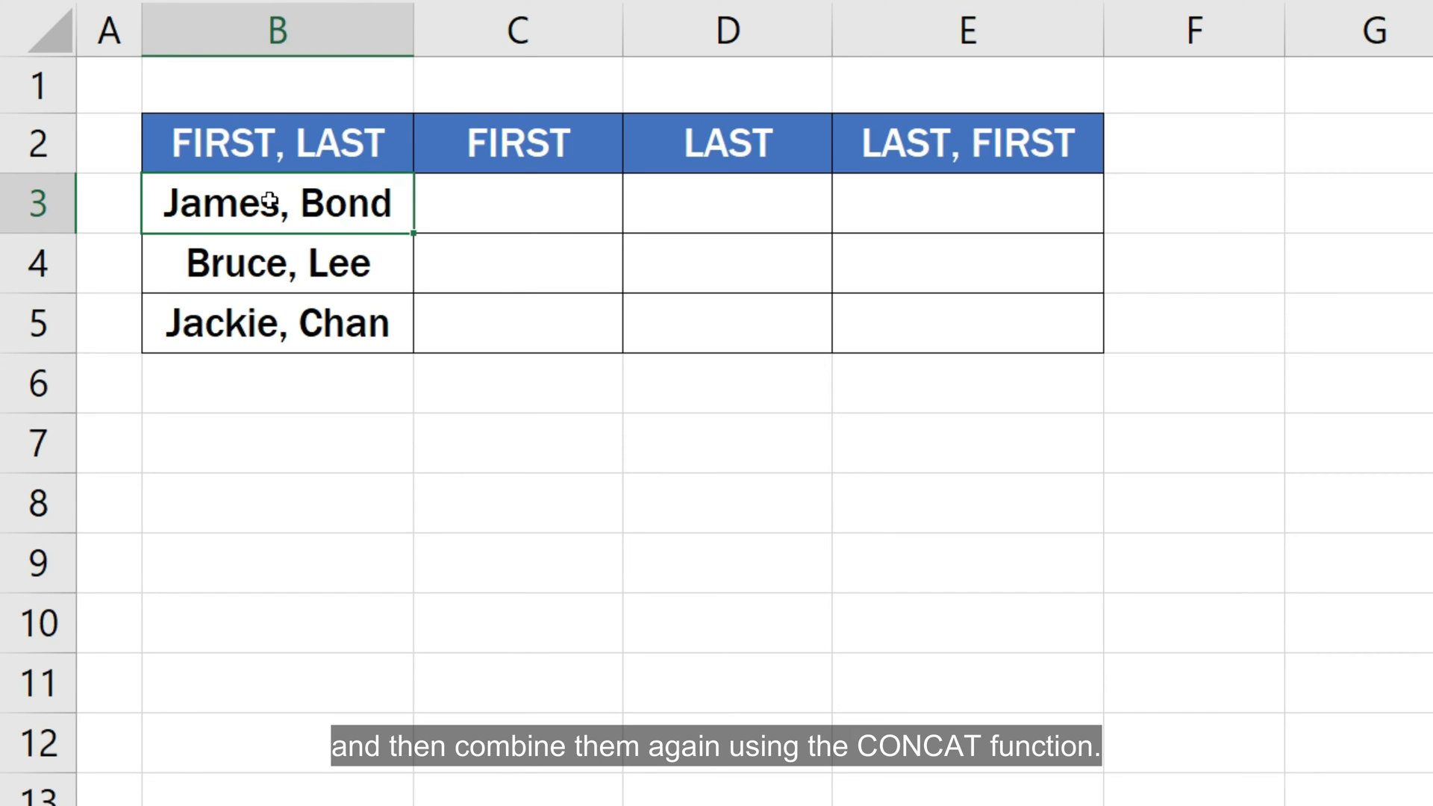
- Select the three comma-separated names B3:B5 and launch Text to Columns
left_click_drag(277, 203, 276, 323)
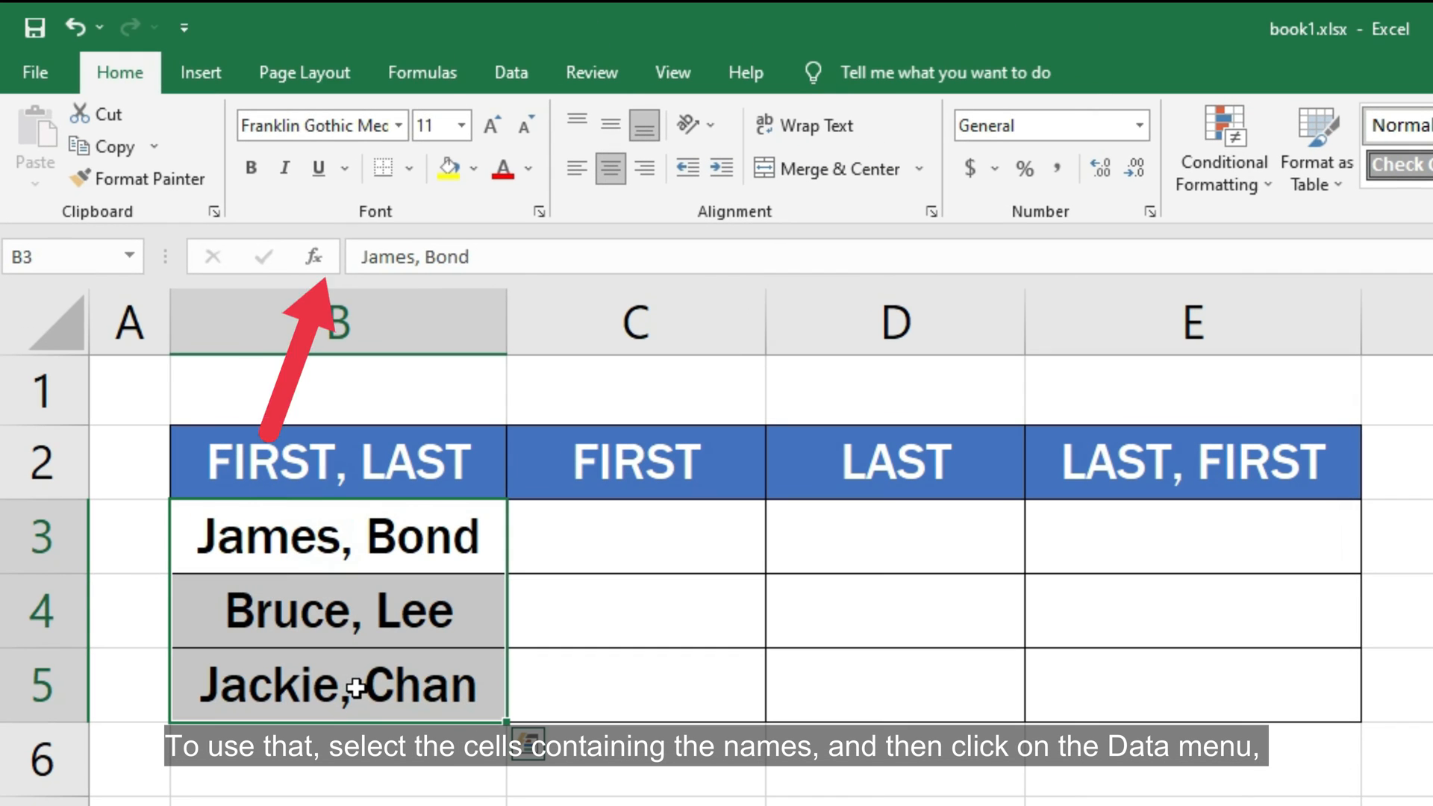
left_click(513, 73)
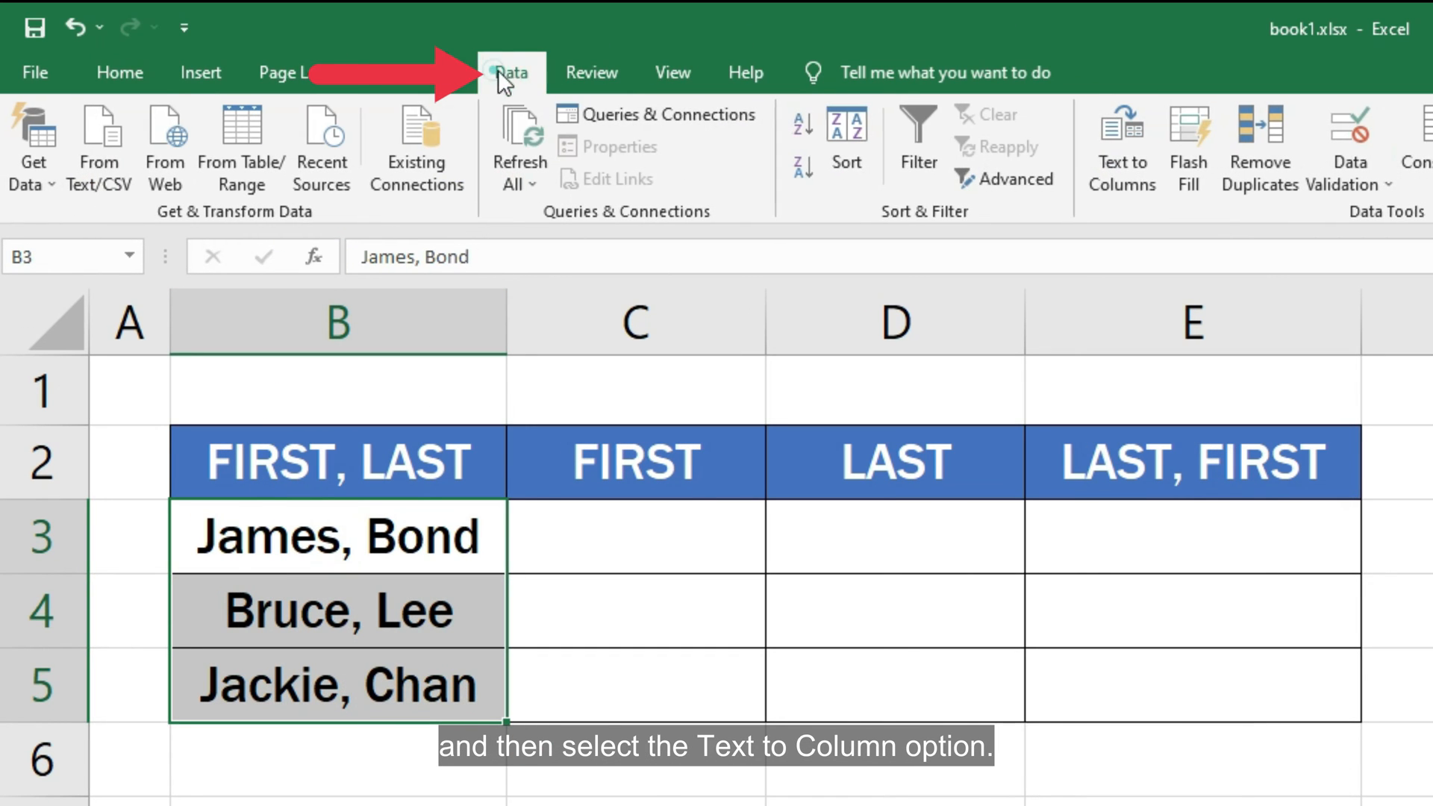
left_click(1122, 146)
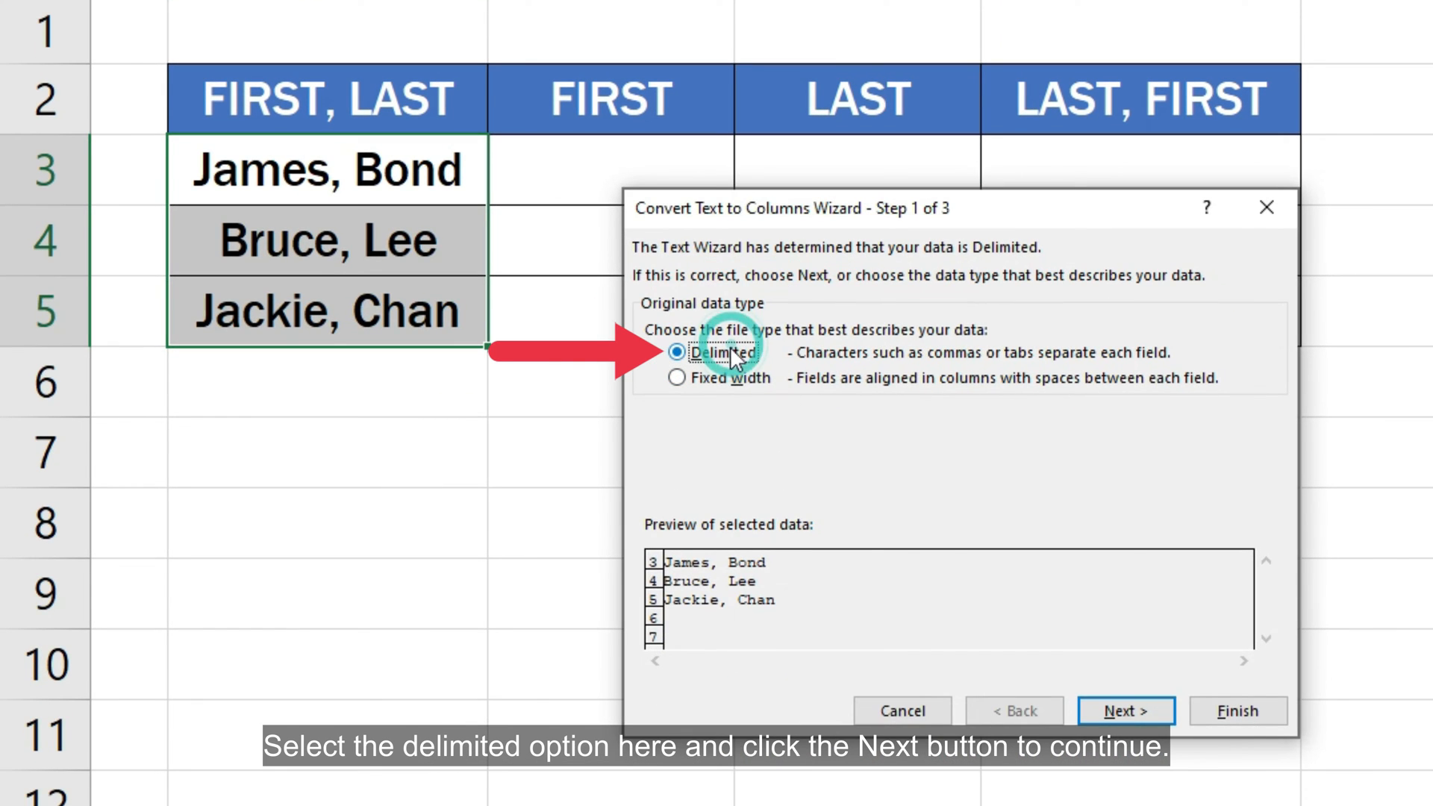
- Split the names delimited by comma into Text columns starting at C3
left_click(1126, 711)
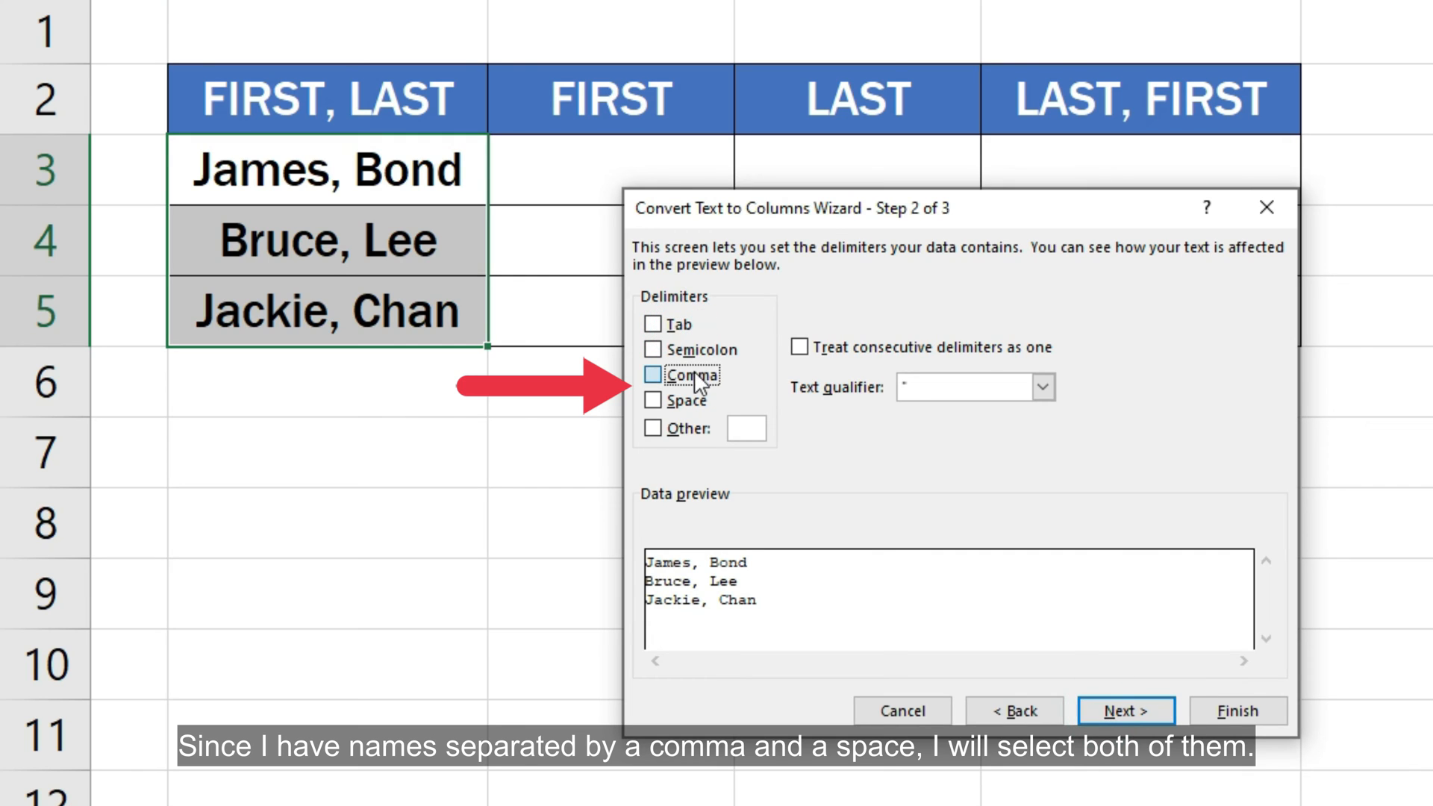
left_click(652, 400)
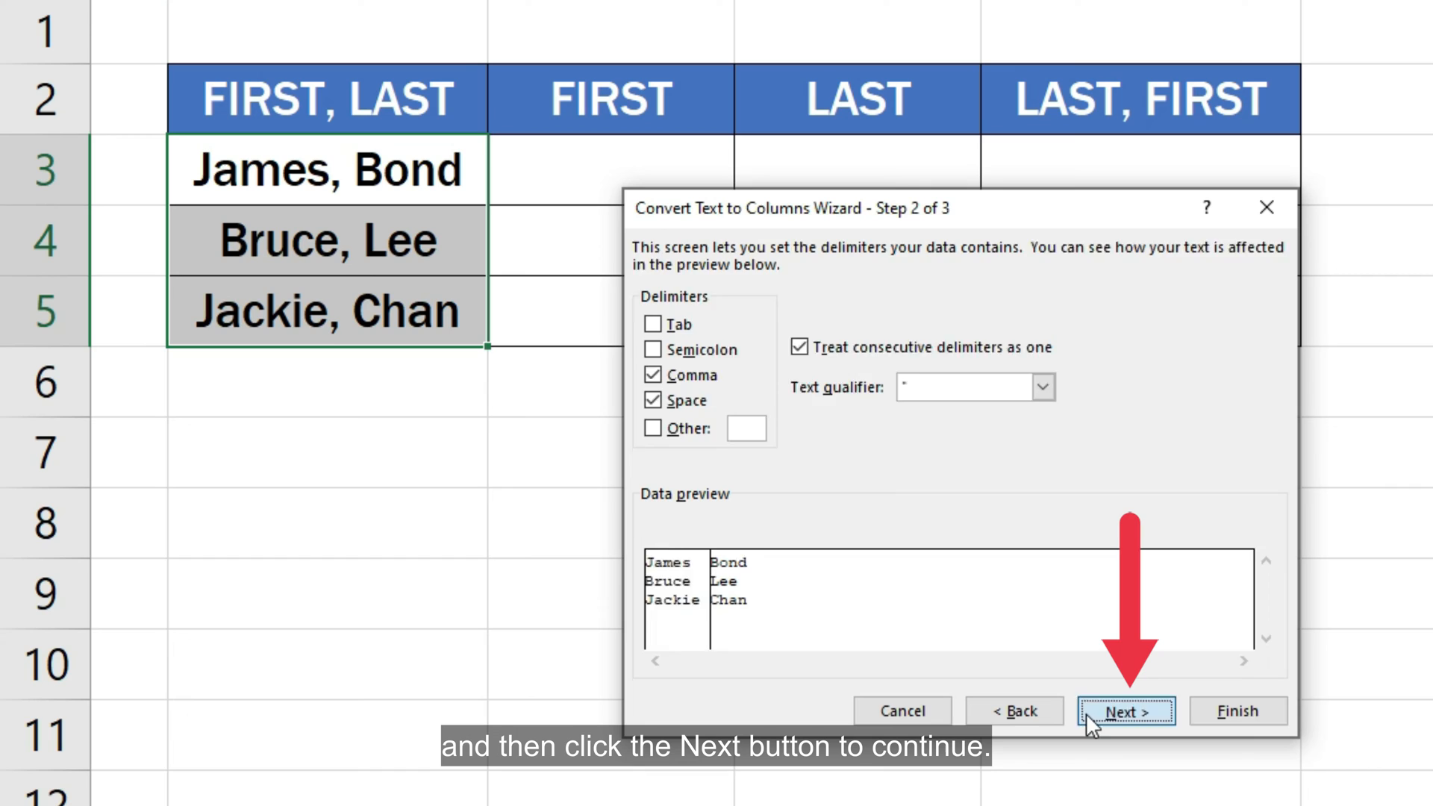
left_click(1125, 711)
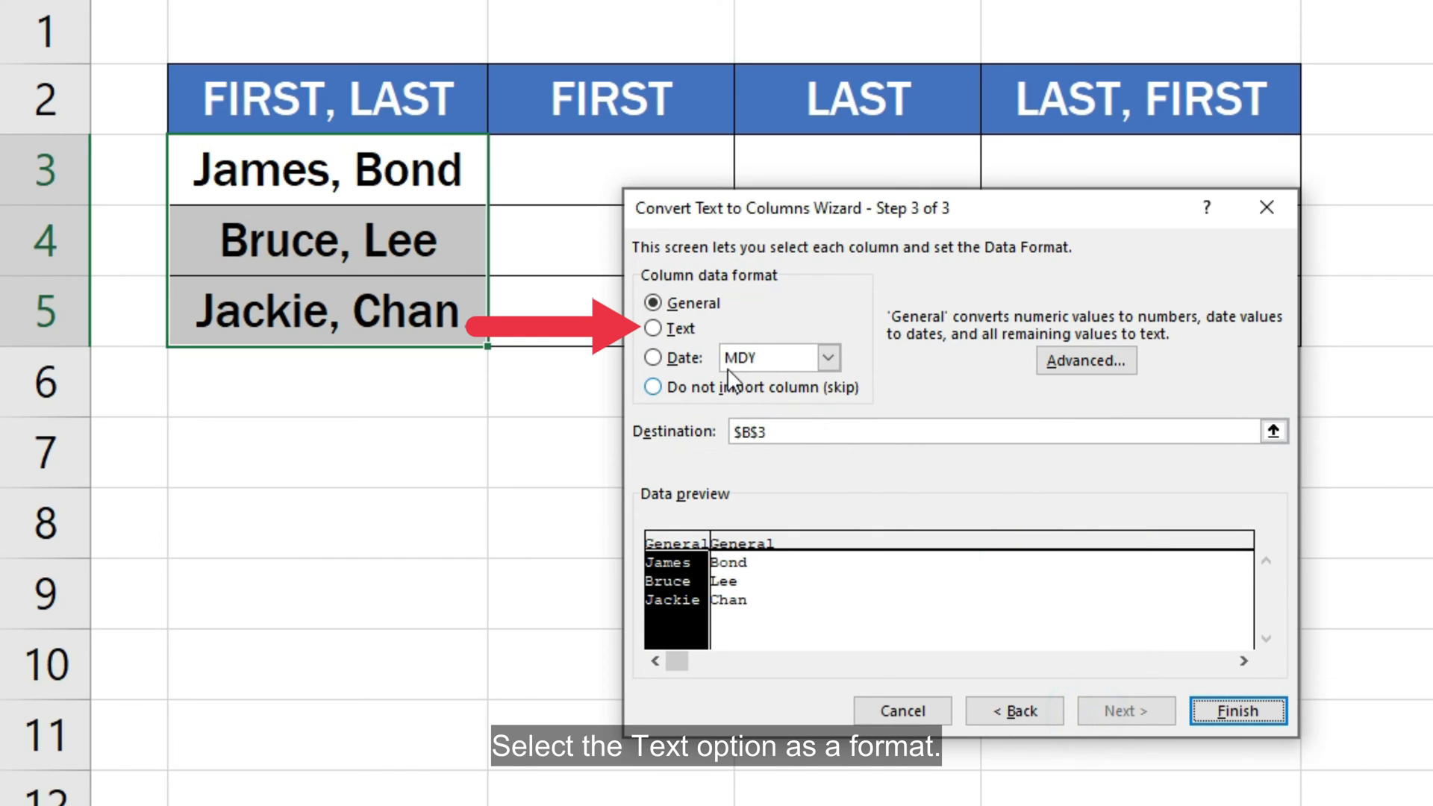
left_click(654, 328)
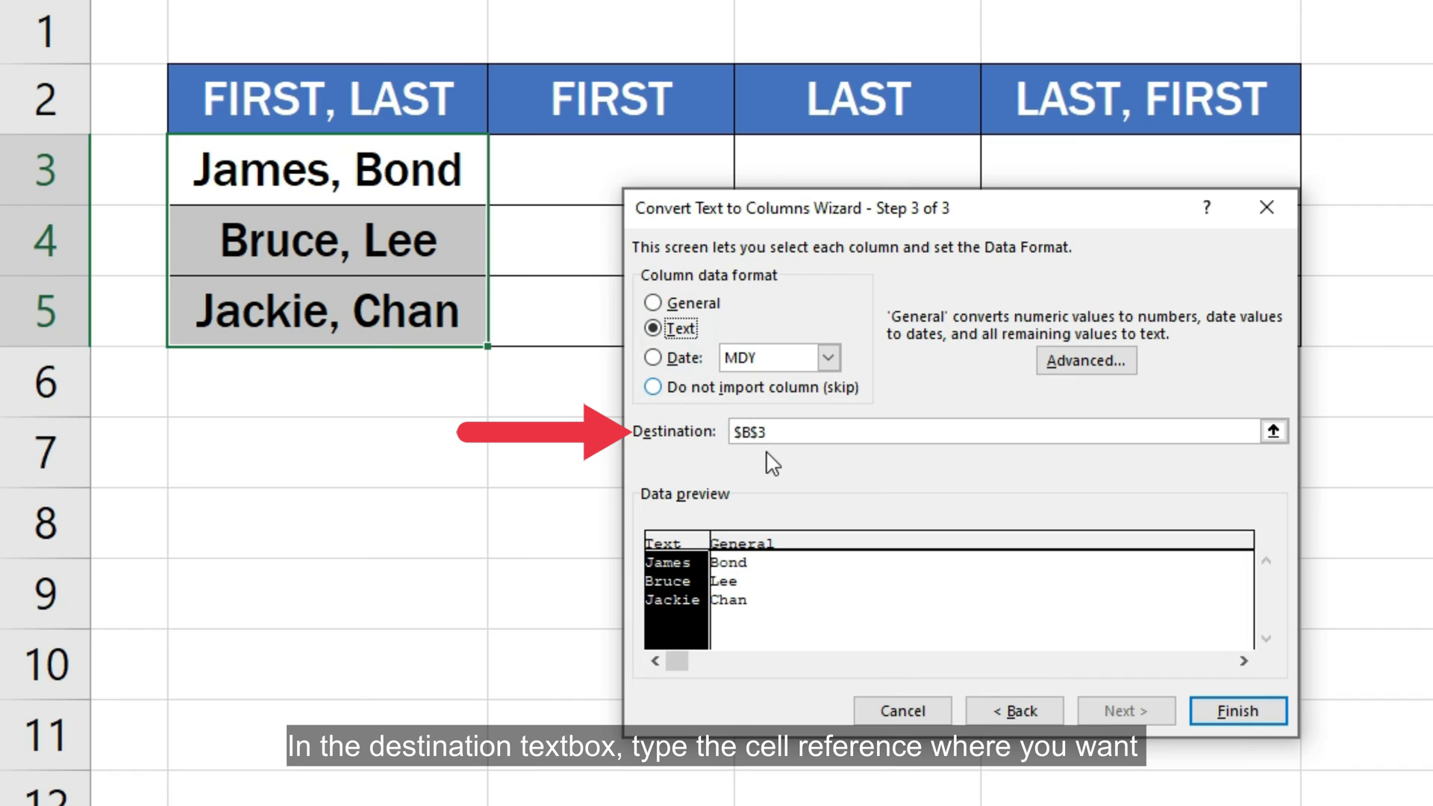
left_click(763, 432)
type("C3")
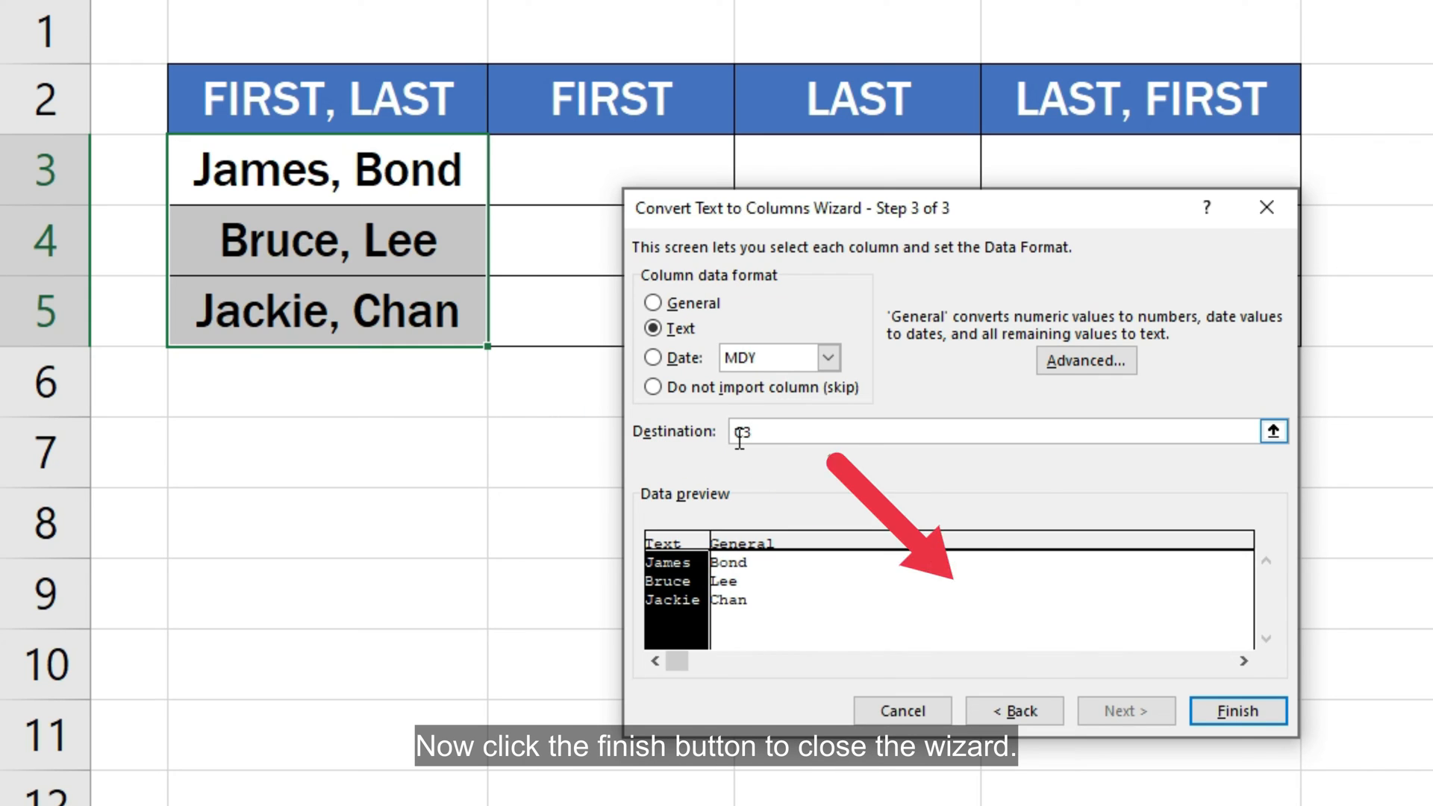
left_click(1236, 711)
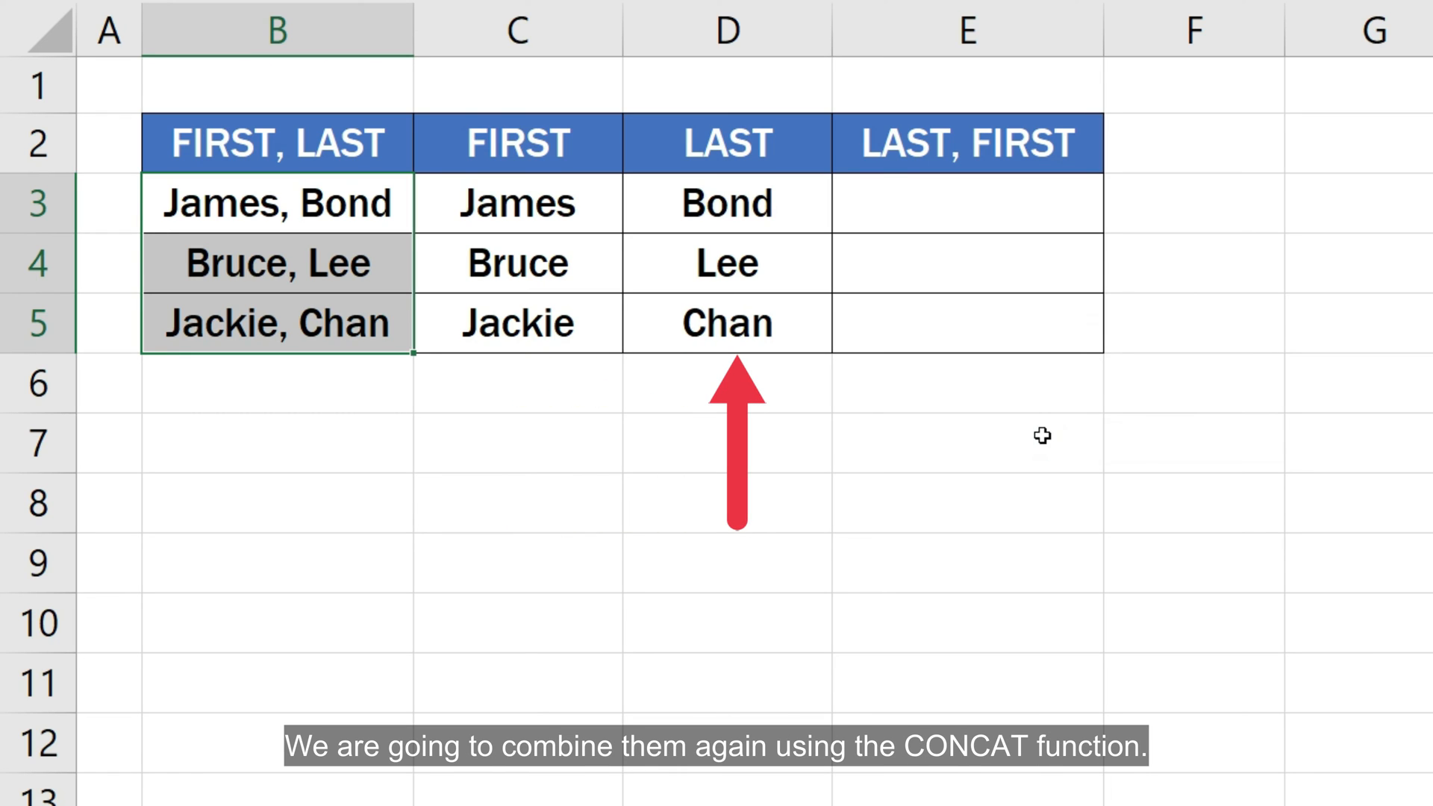
- Enter =CONCAT(D3, ", ", C3) in E3 to show 'Bond, James'
left_click(967, 204)
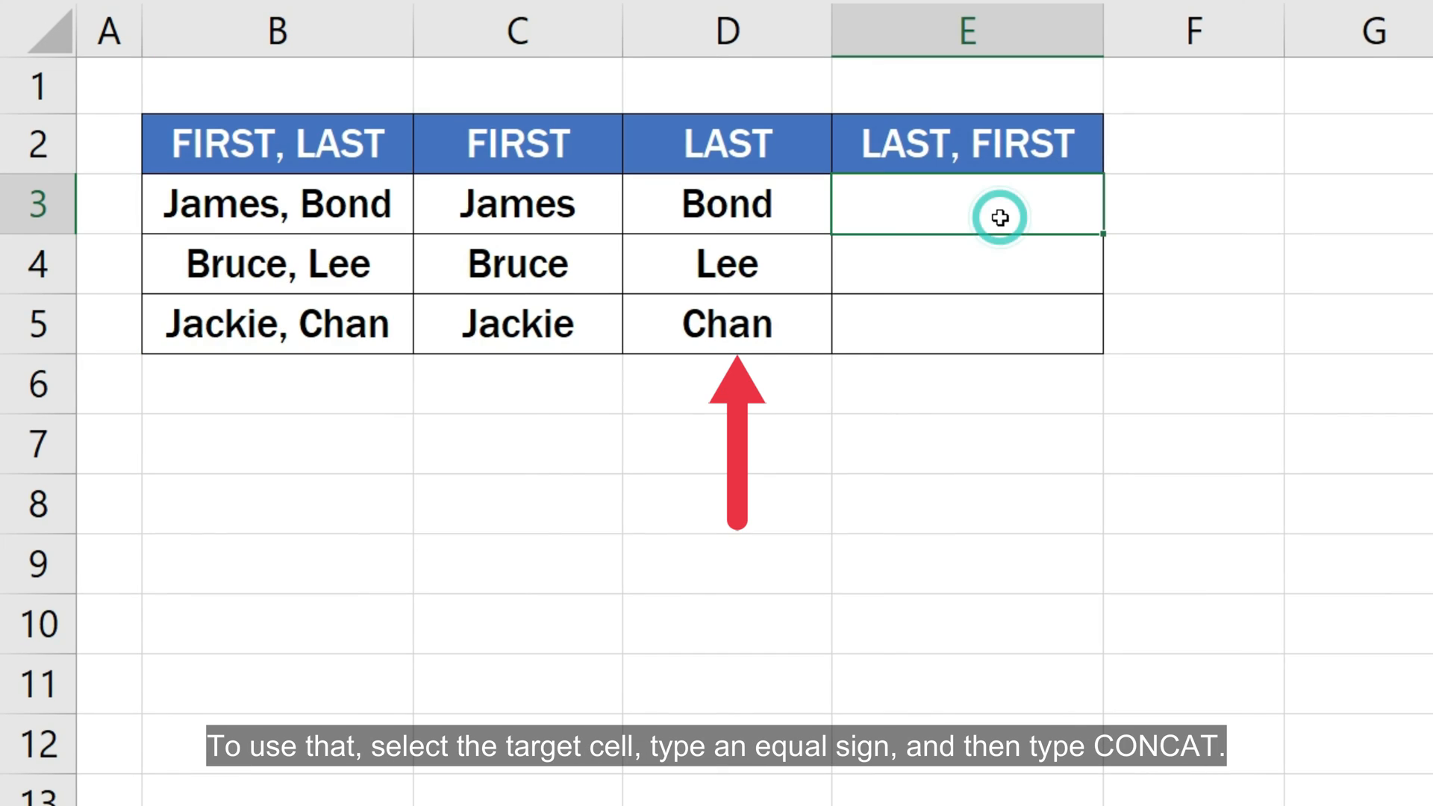
type("=")
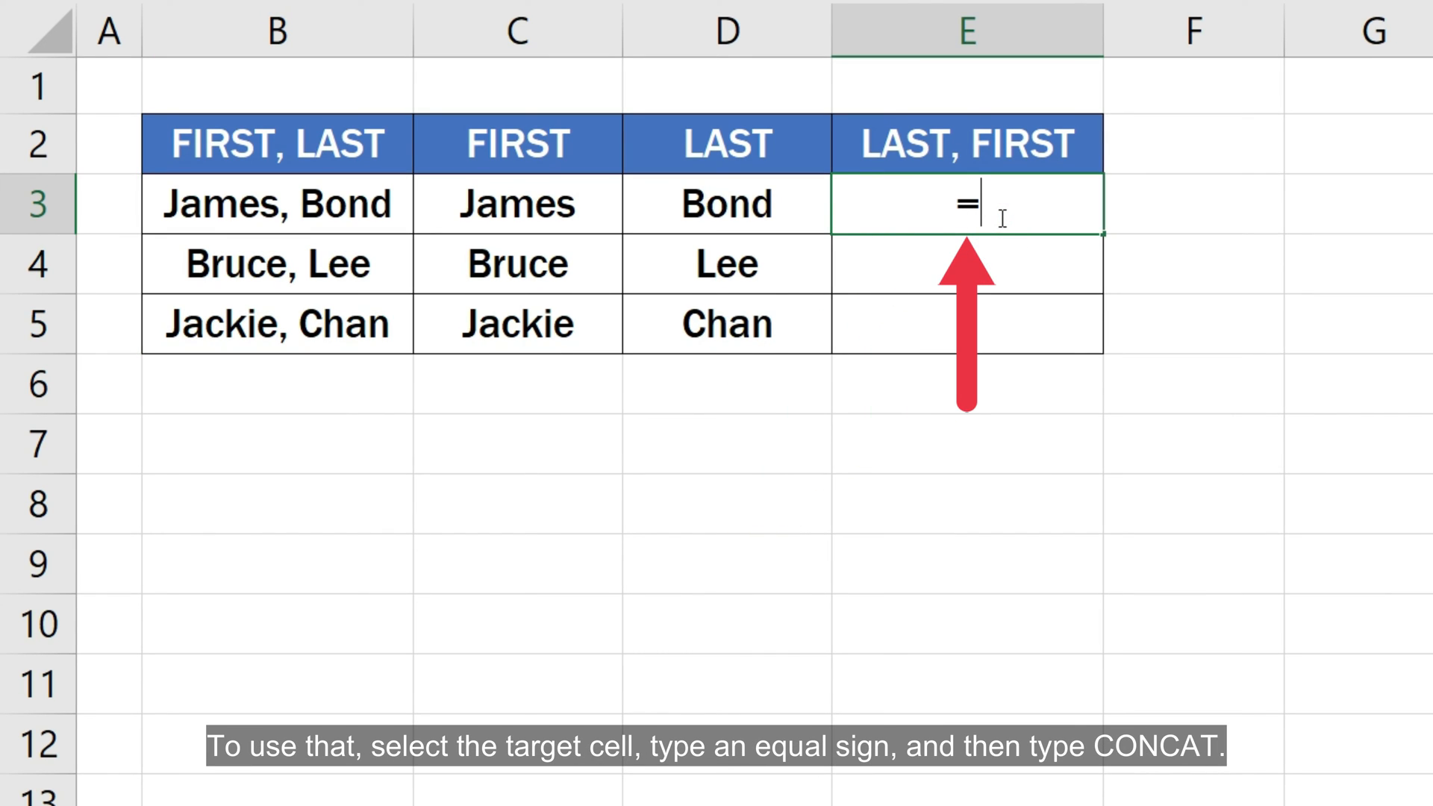
type("CONC")
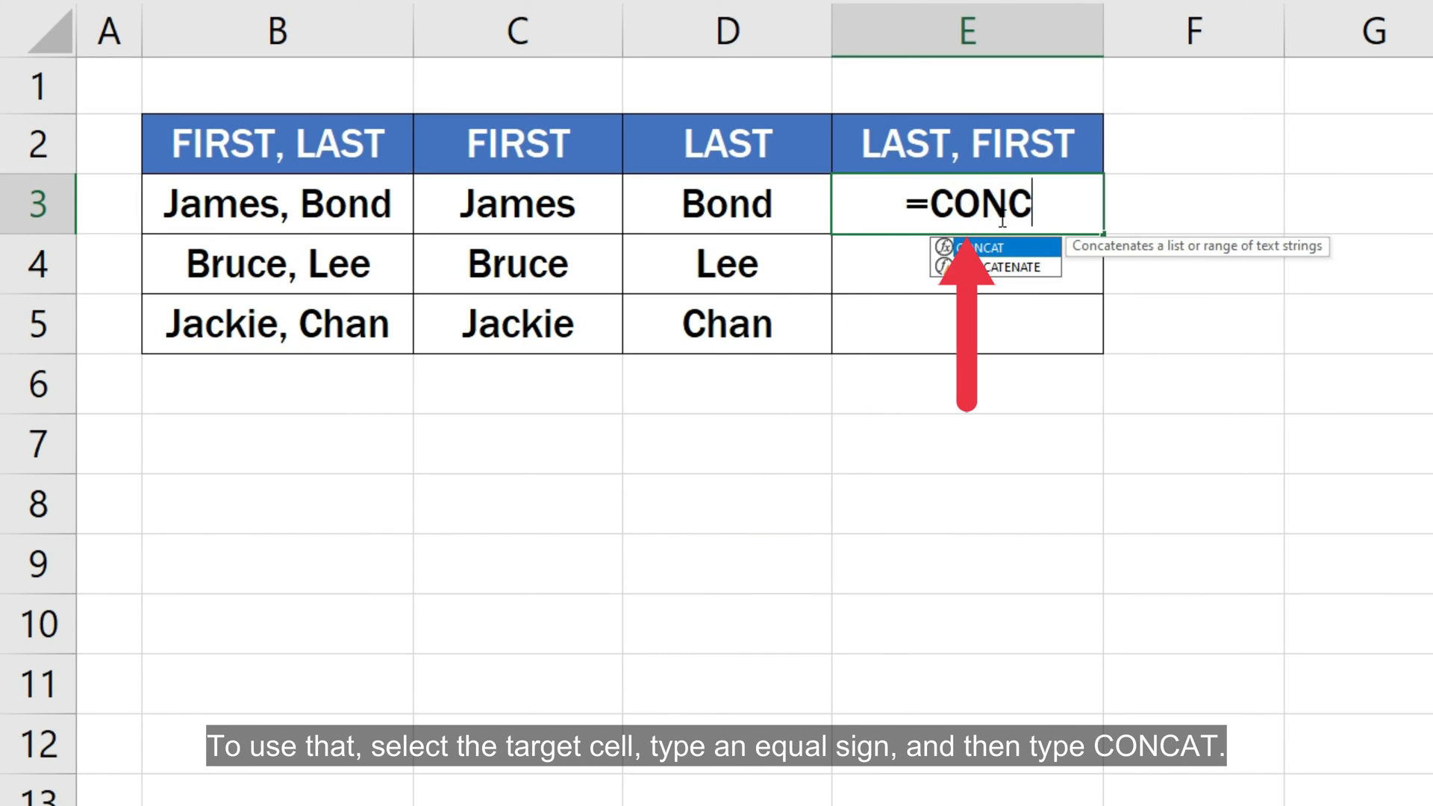
type("AT")
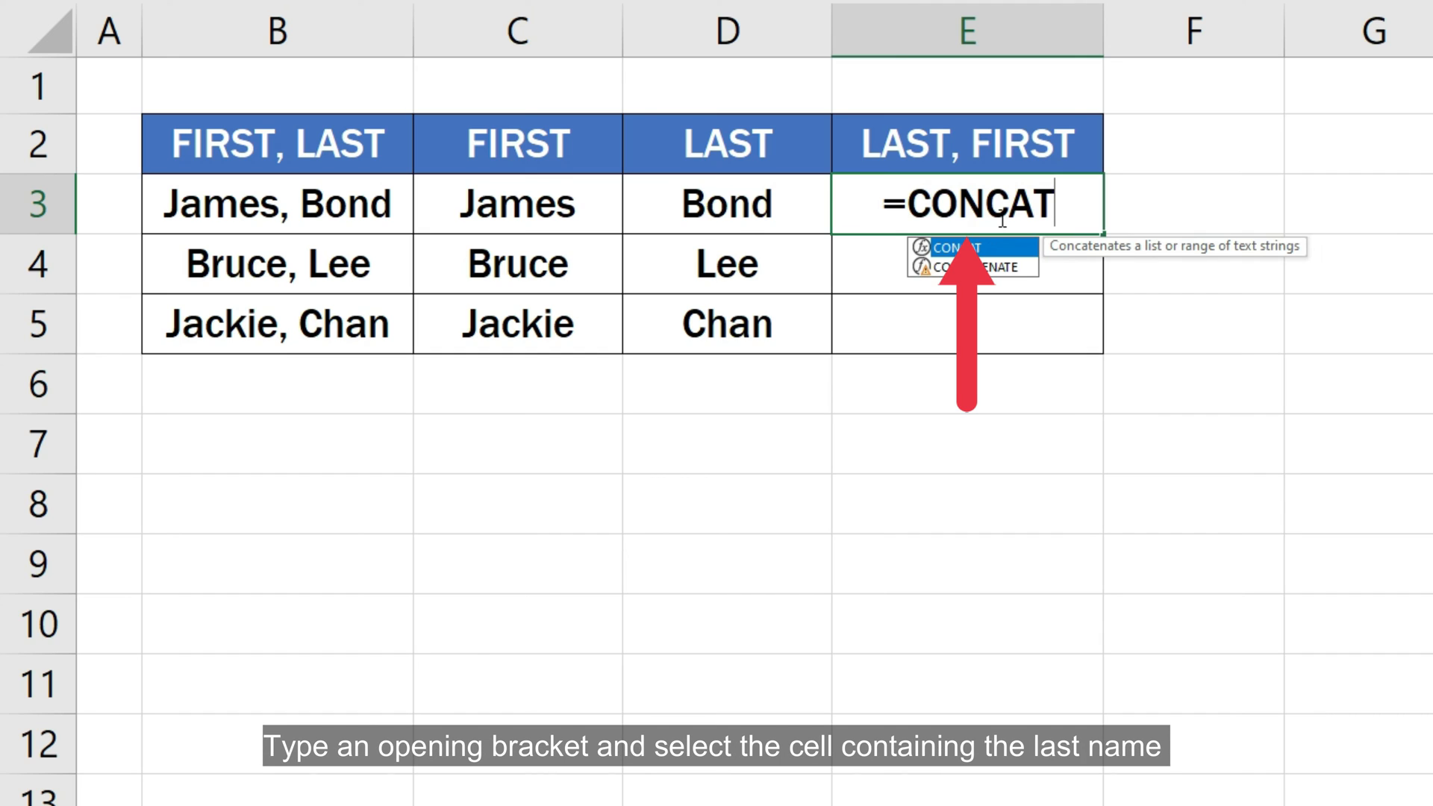
type("(")
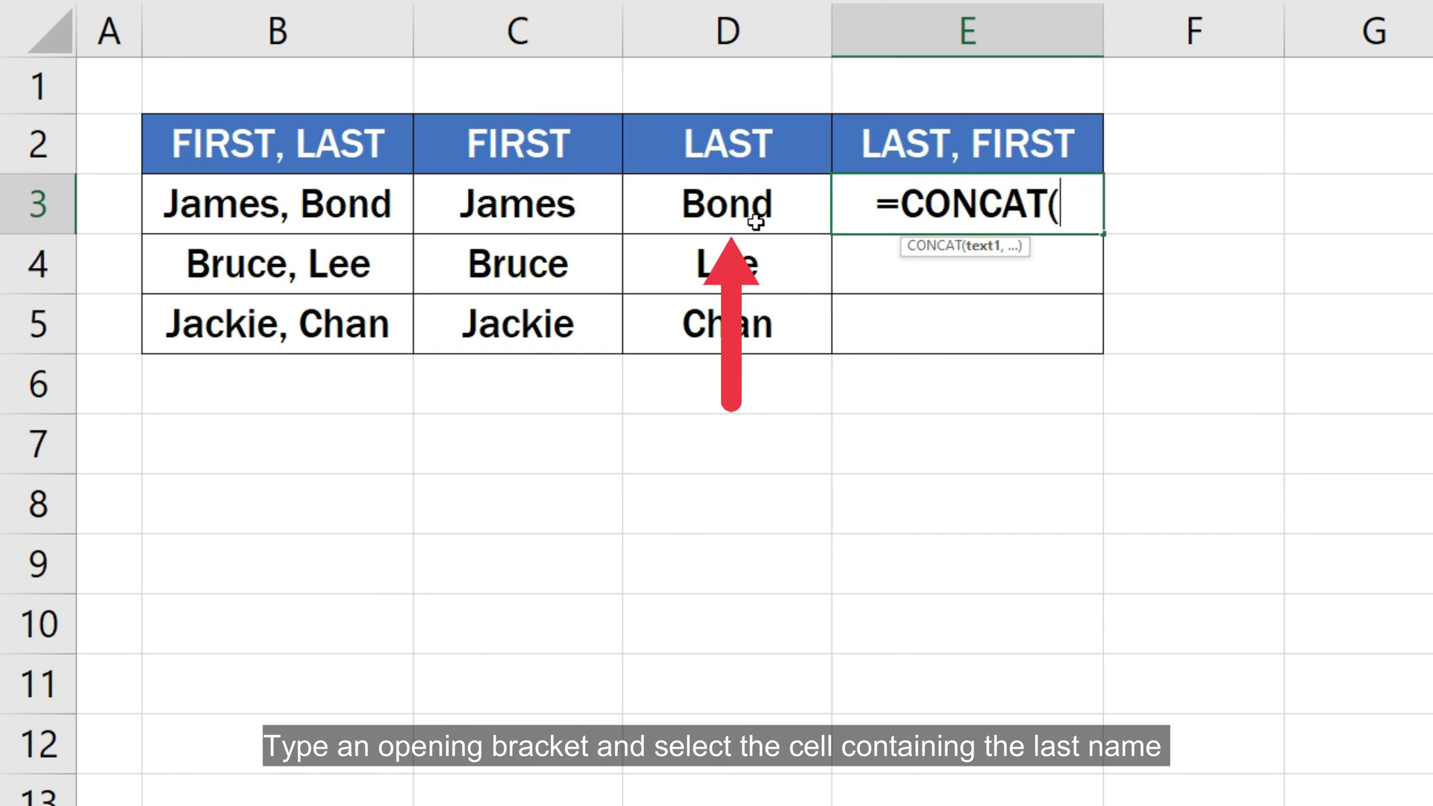
left_click(726, 204)
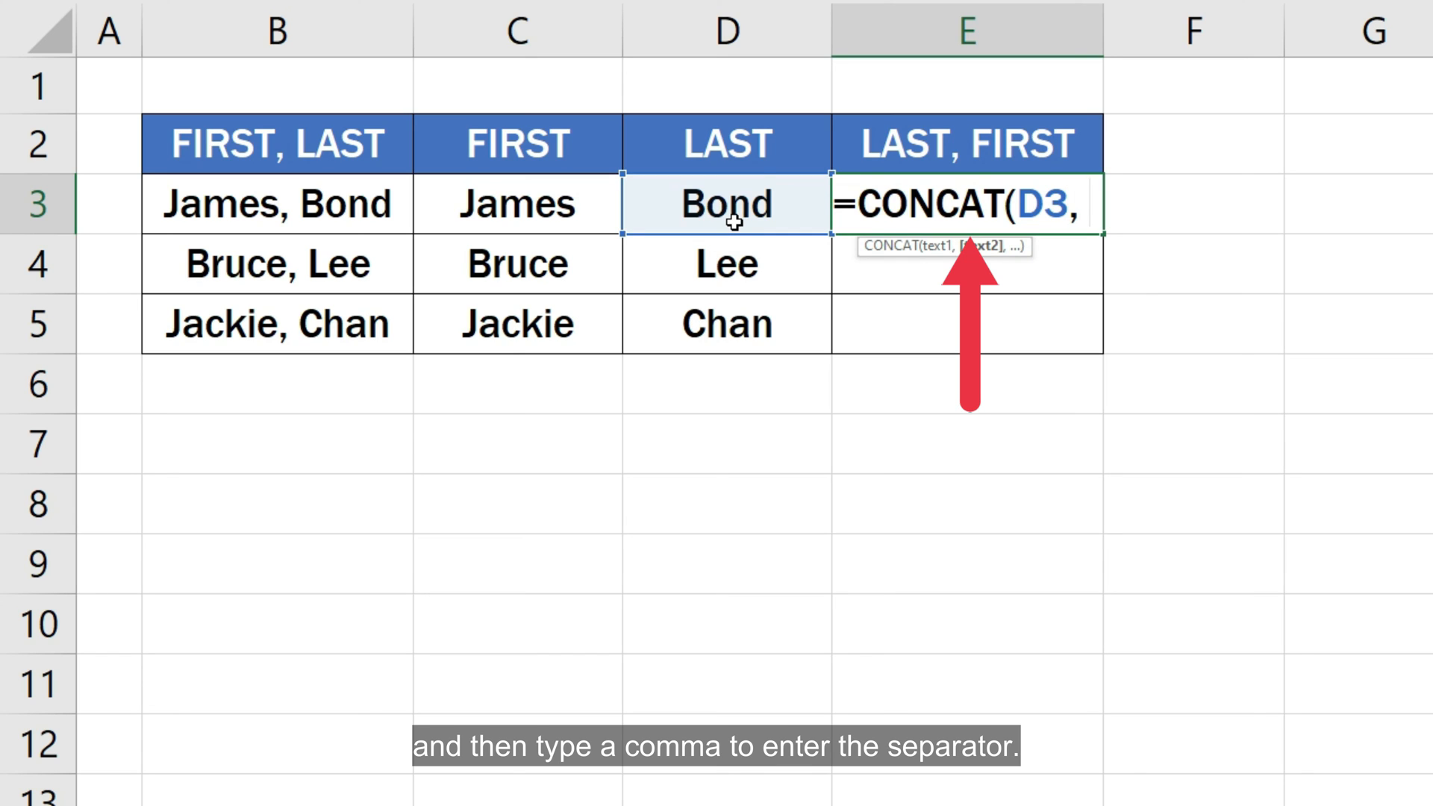
type("\"")
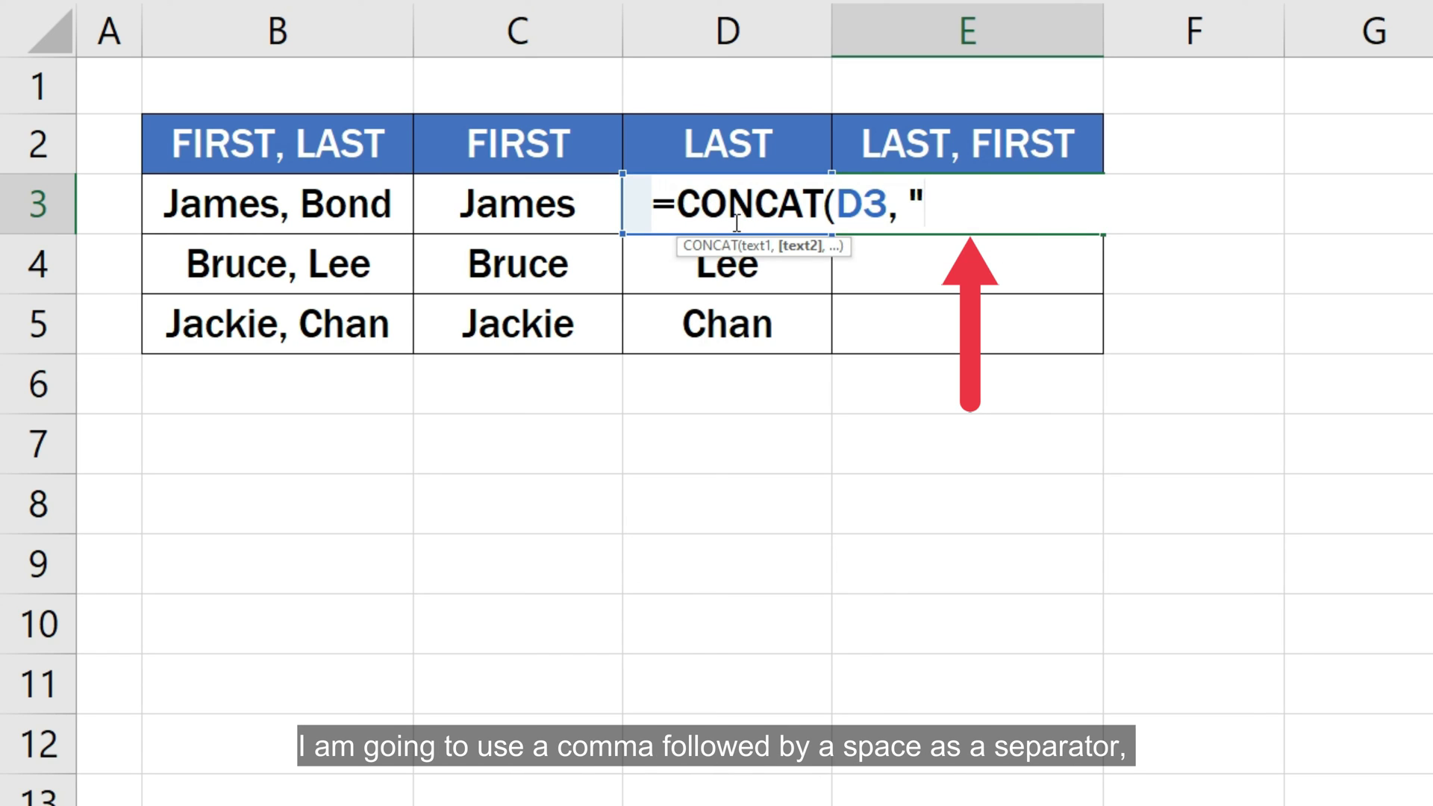
type(", \"")
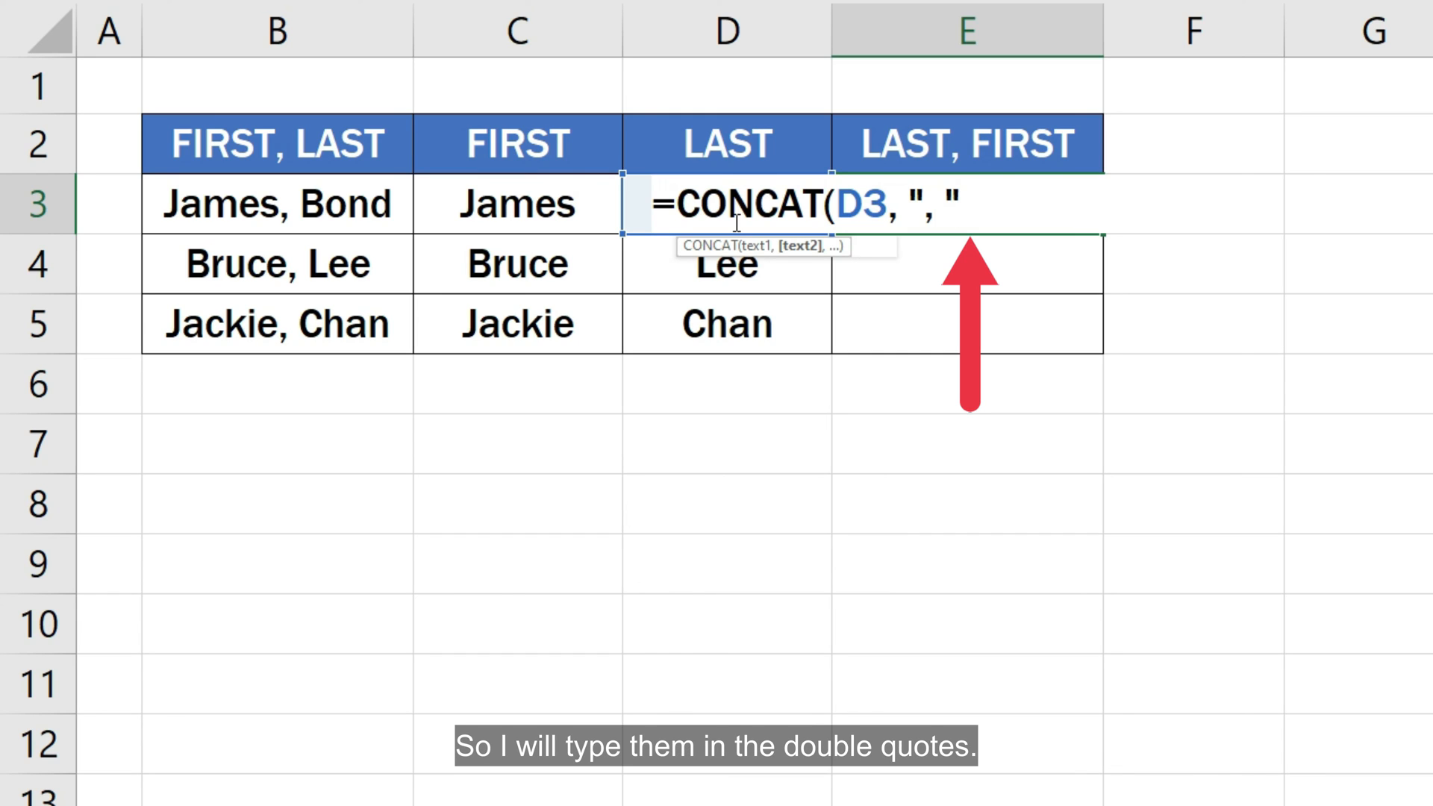
type(",")
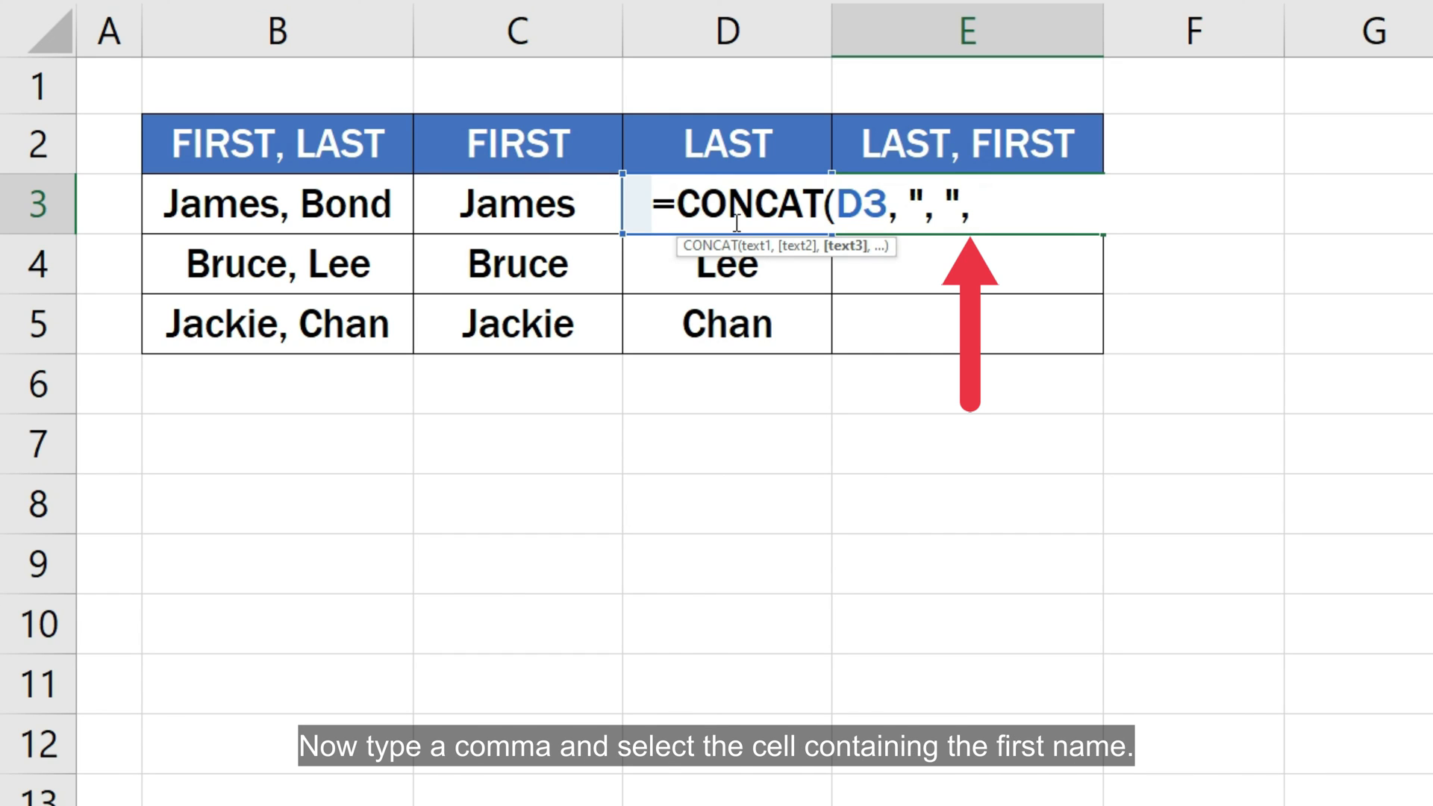
left_click(516, 203)
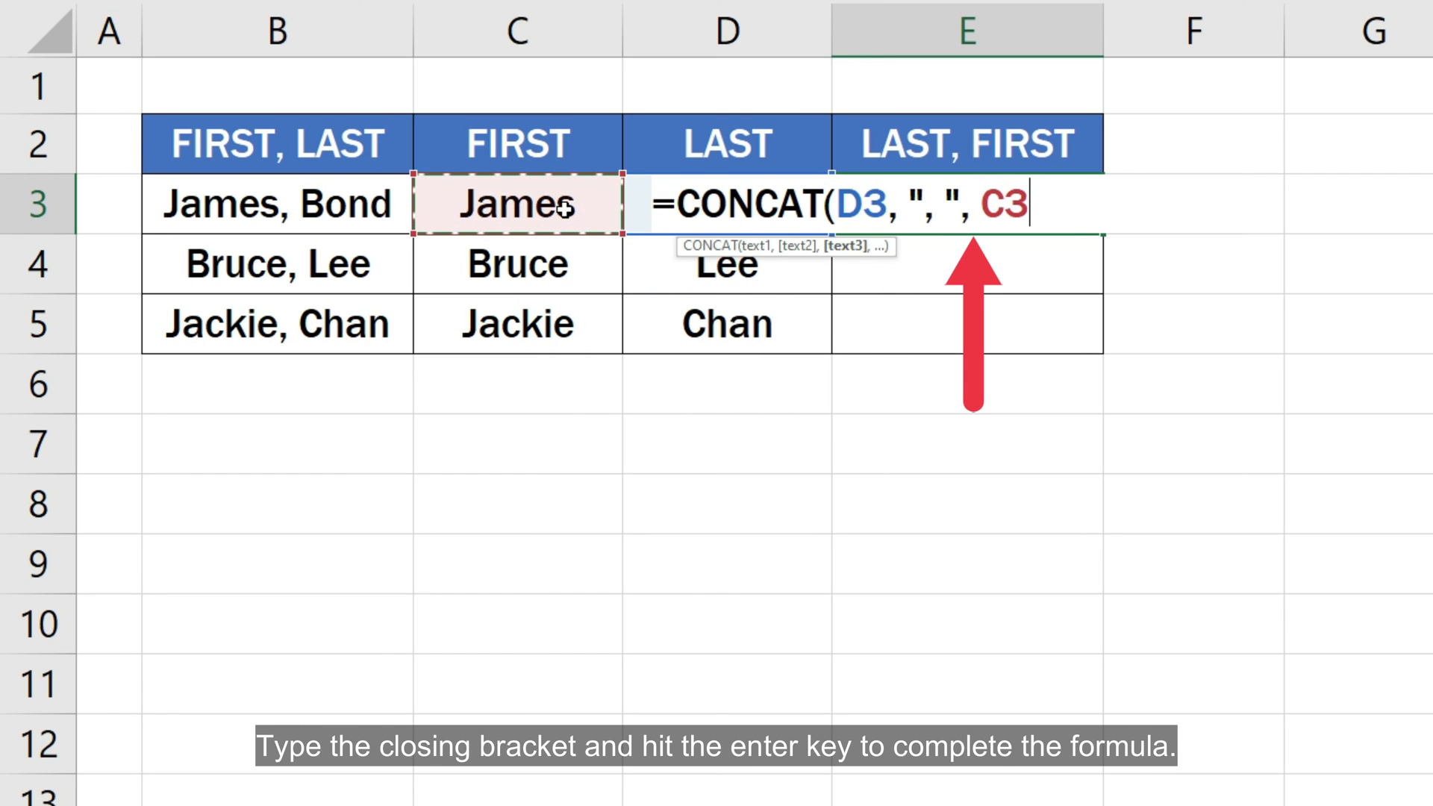
key("Enter")
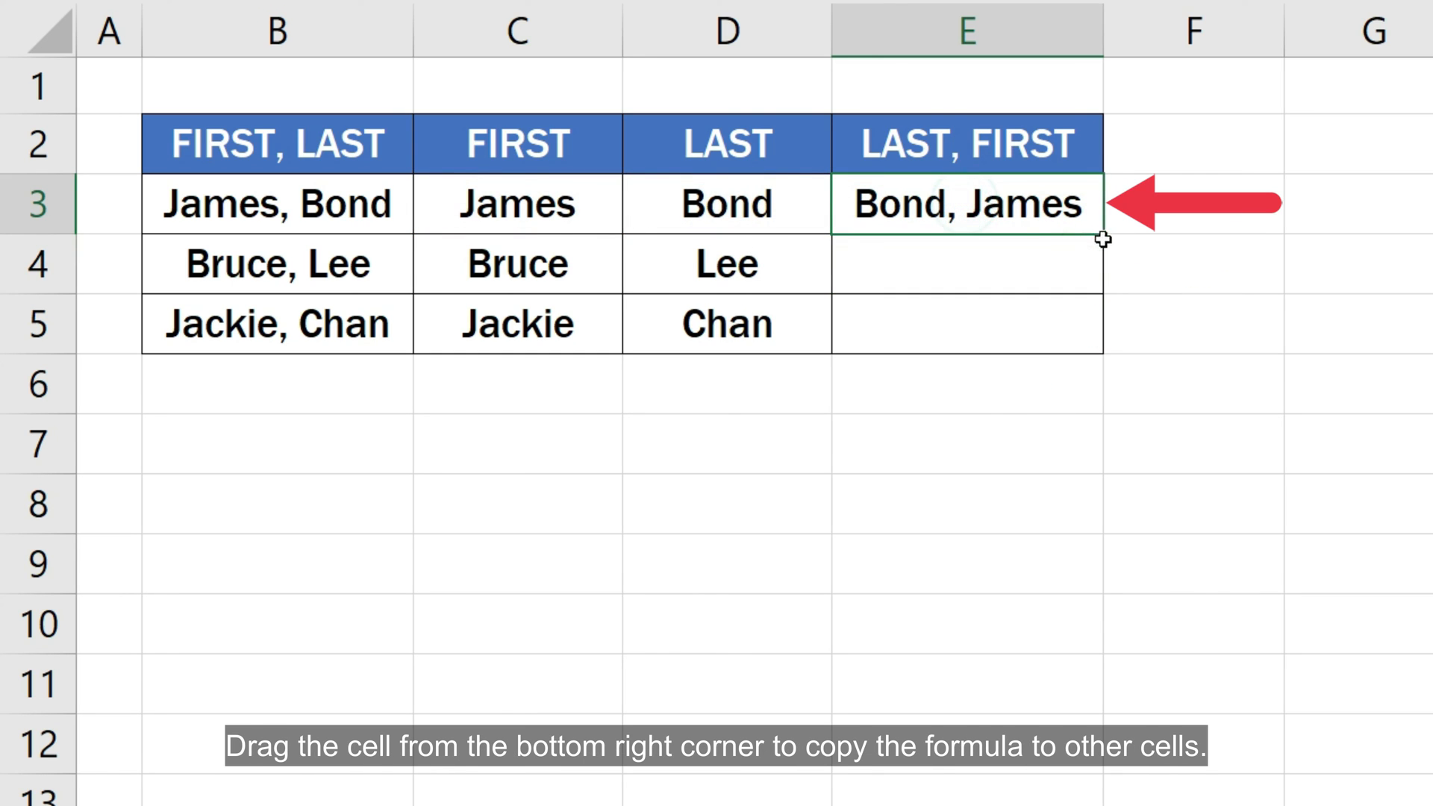
- Fill the E3 formula down to E5 for Lee, Bruce and Chan, Jackie
left_click_drag(1101, 232, 1101, 342)
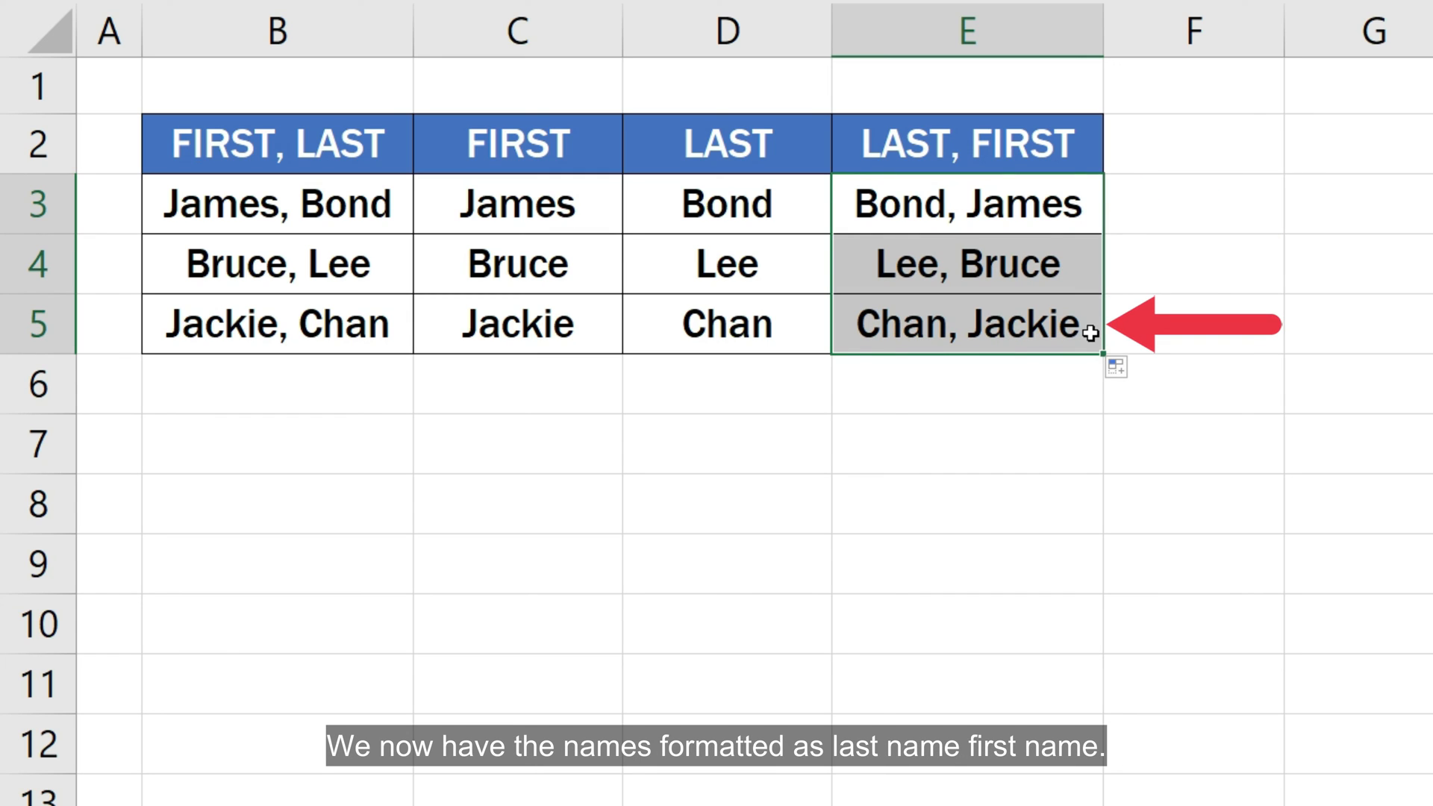
left_click(965, 383)
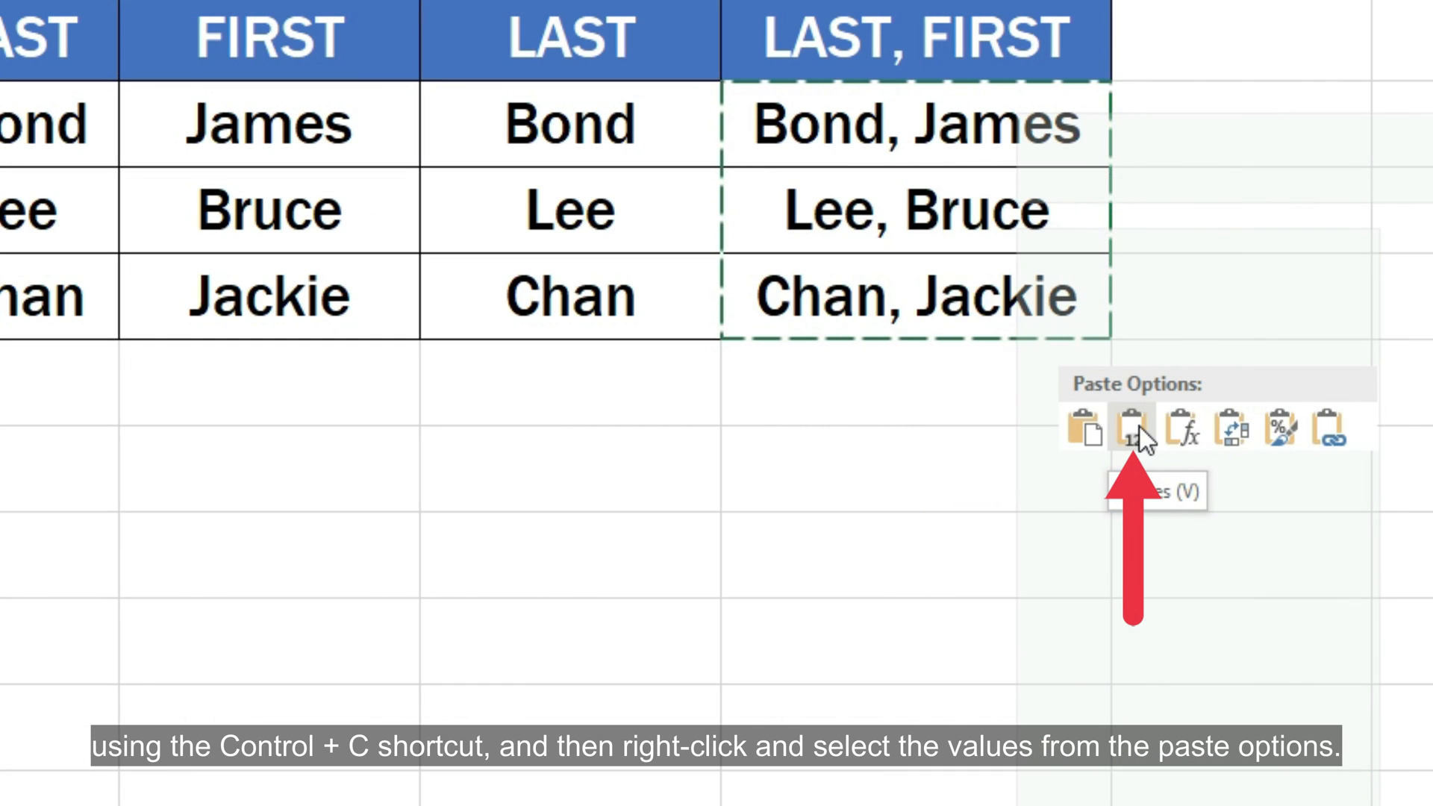
- Paste E3:E5 as values and confirm E3 and E4 hold plain text
left_click(1135, 430)
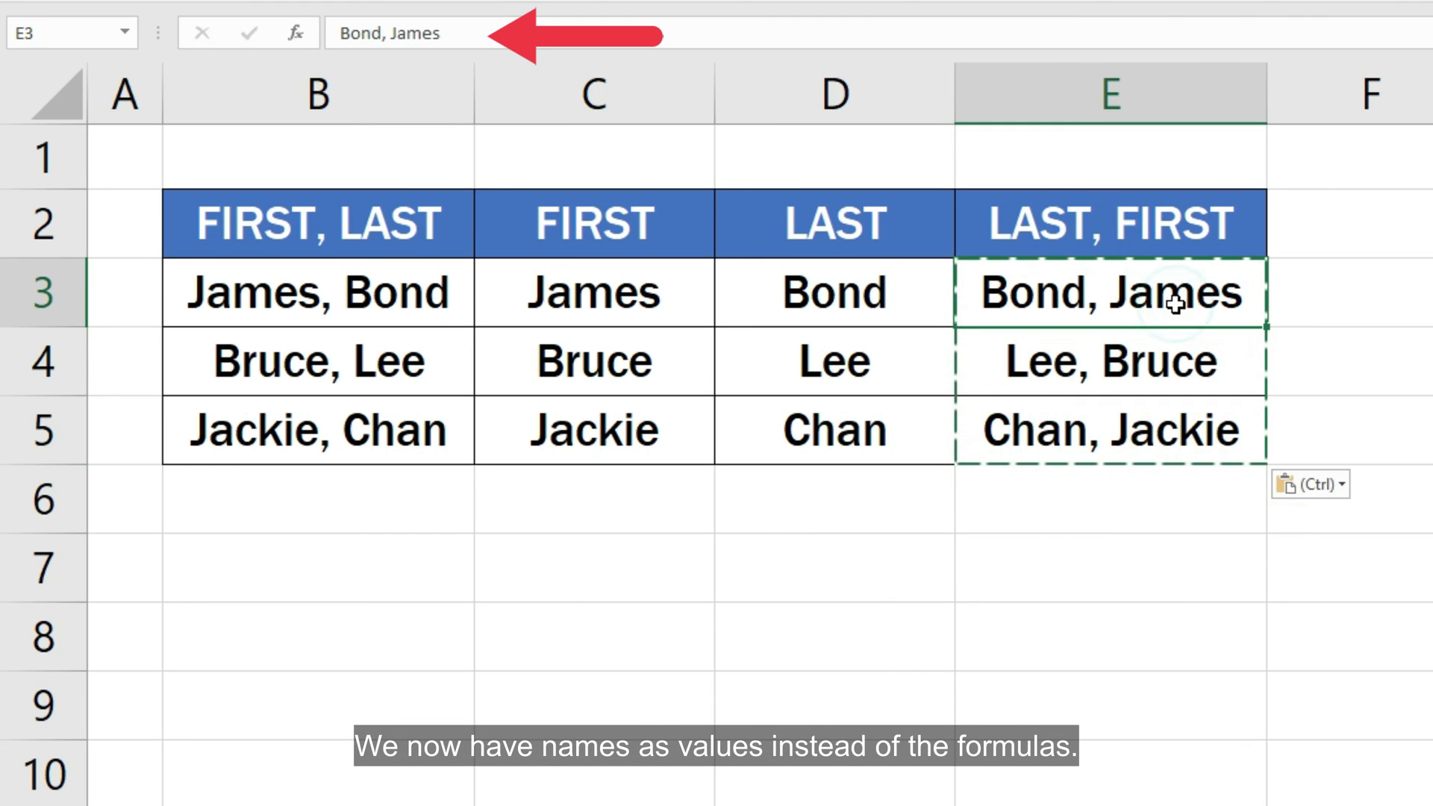
left_click(1108, 359)
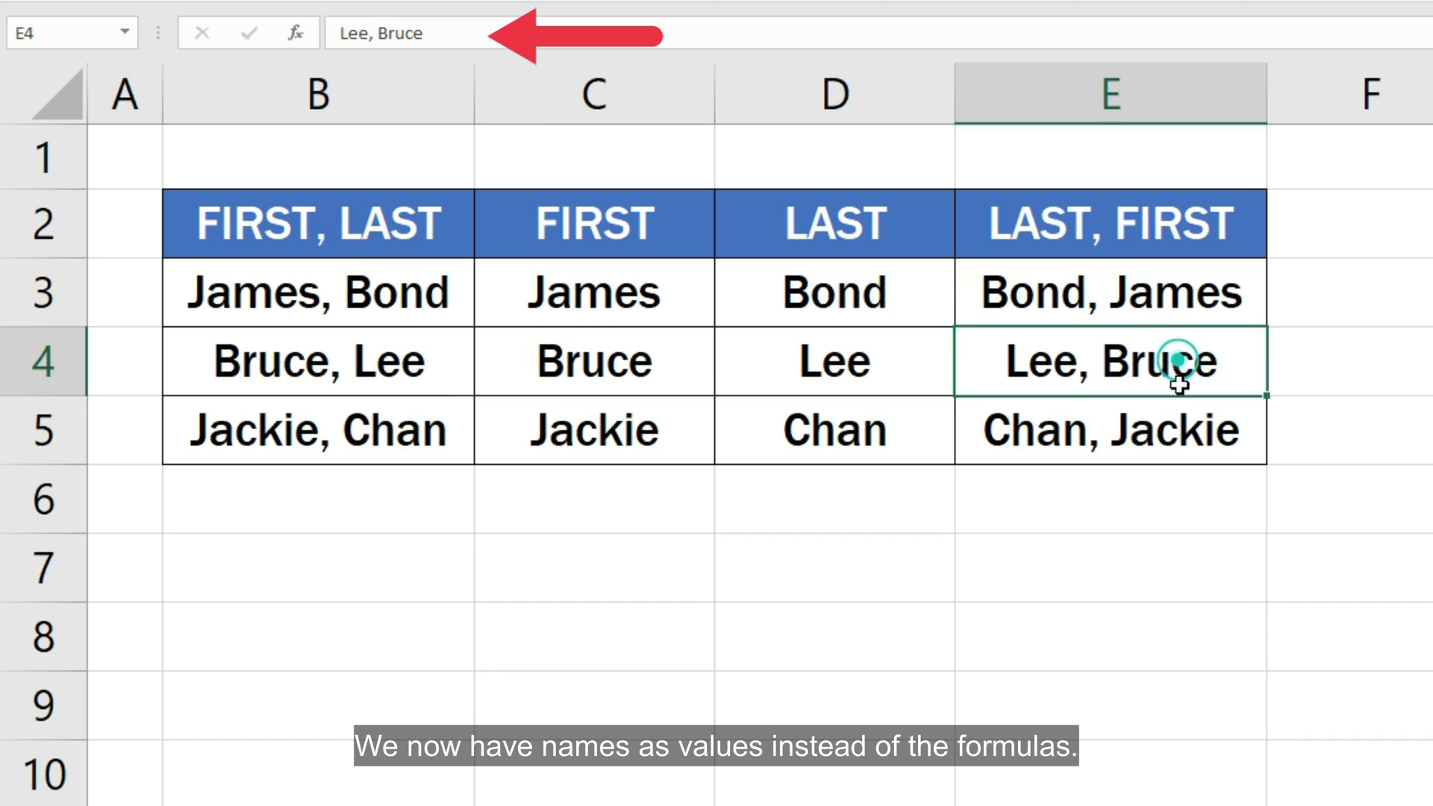
left_click(1108, 430)
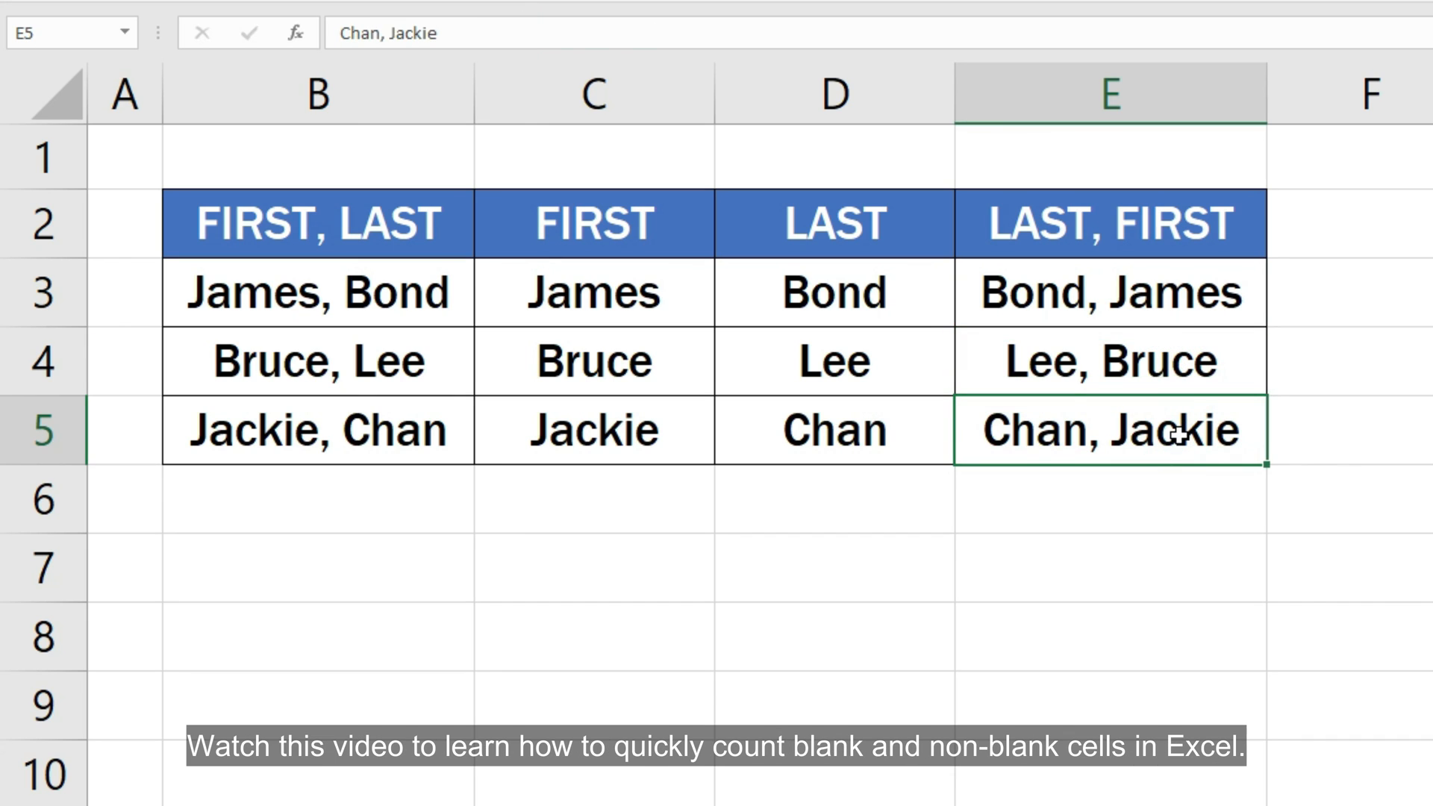